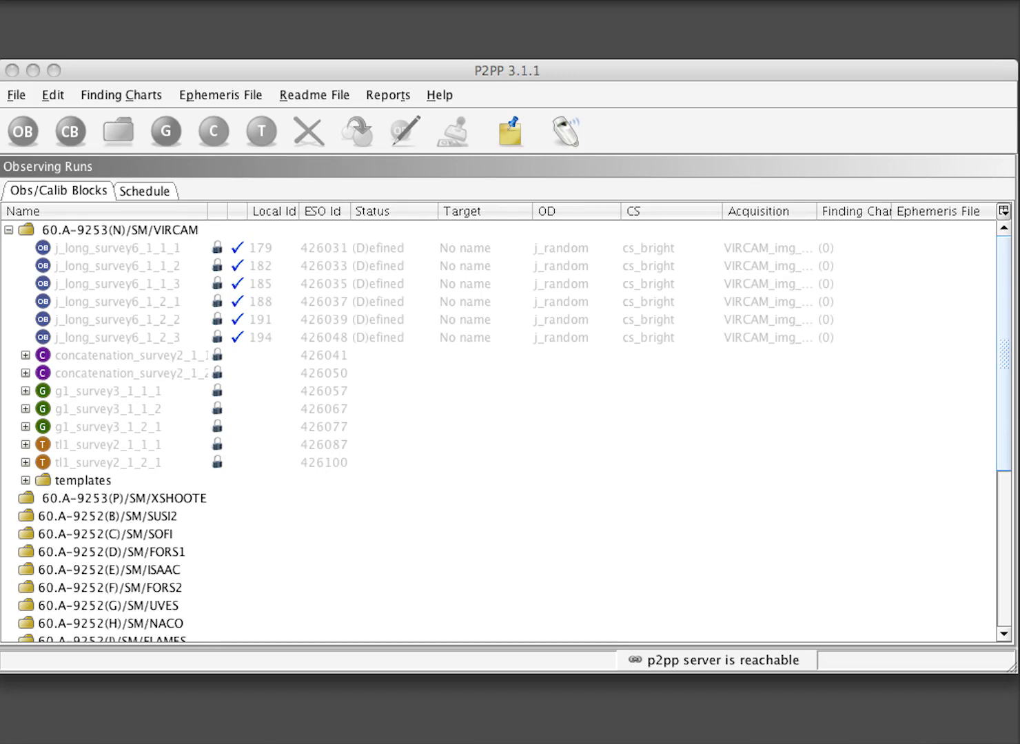
{"action": "mouse_move", "coordinate": [135, 240]}
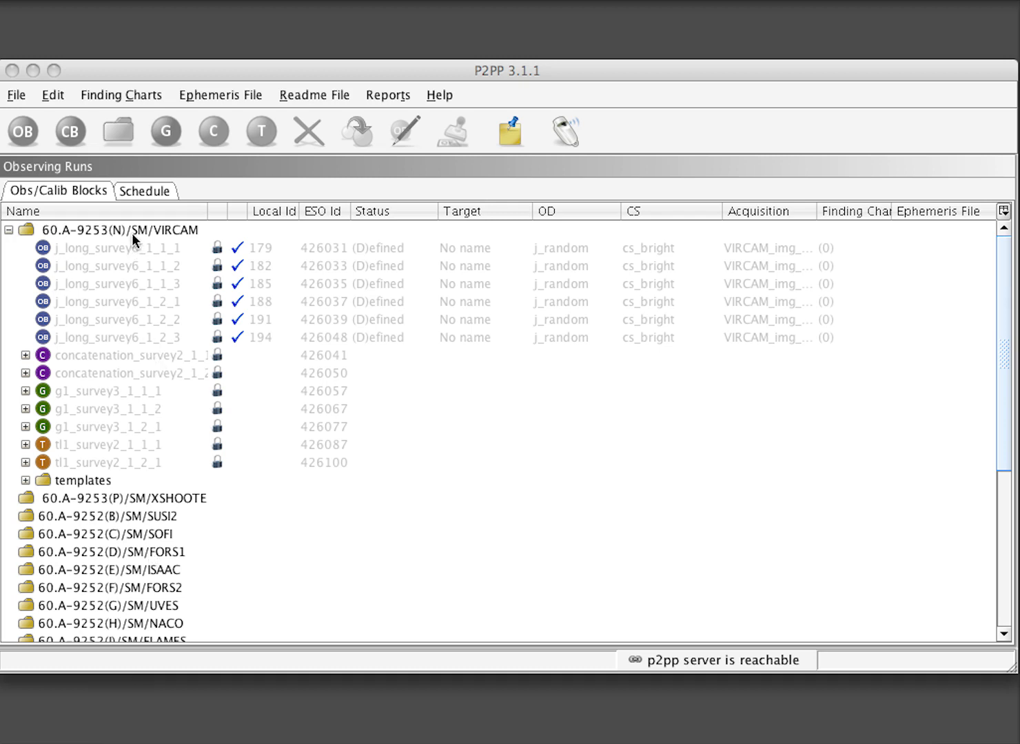
Select the 60.A-9253(N)/SM/VIRCAM run and alert ESO that all phase 2 material is submitted
{"action": "left_click", "coordinate": [110, 248]}
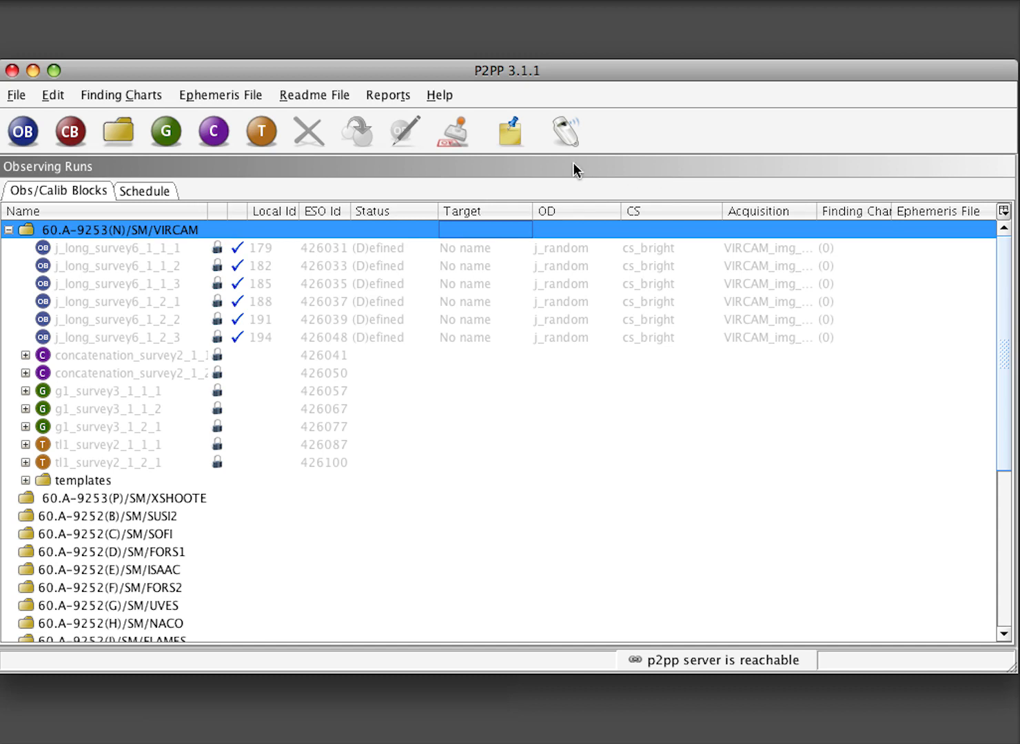
{"action": "mouse_move", "coordinate": [566, 131]}
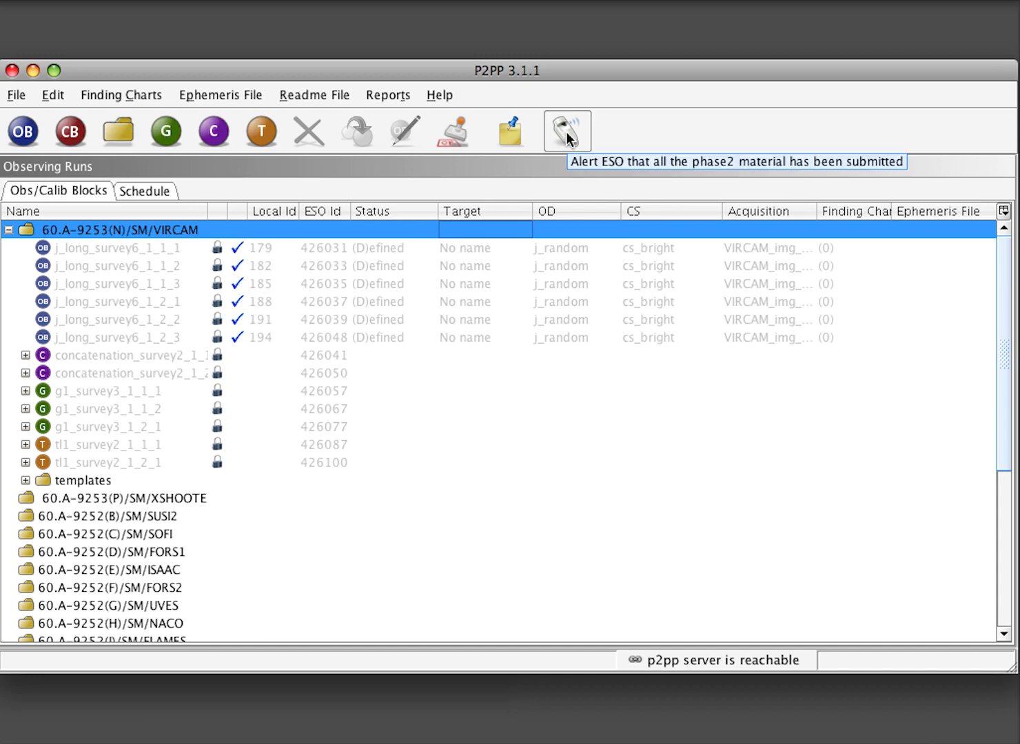
{"action": "left_click", "coordinate": [566, 131]}
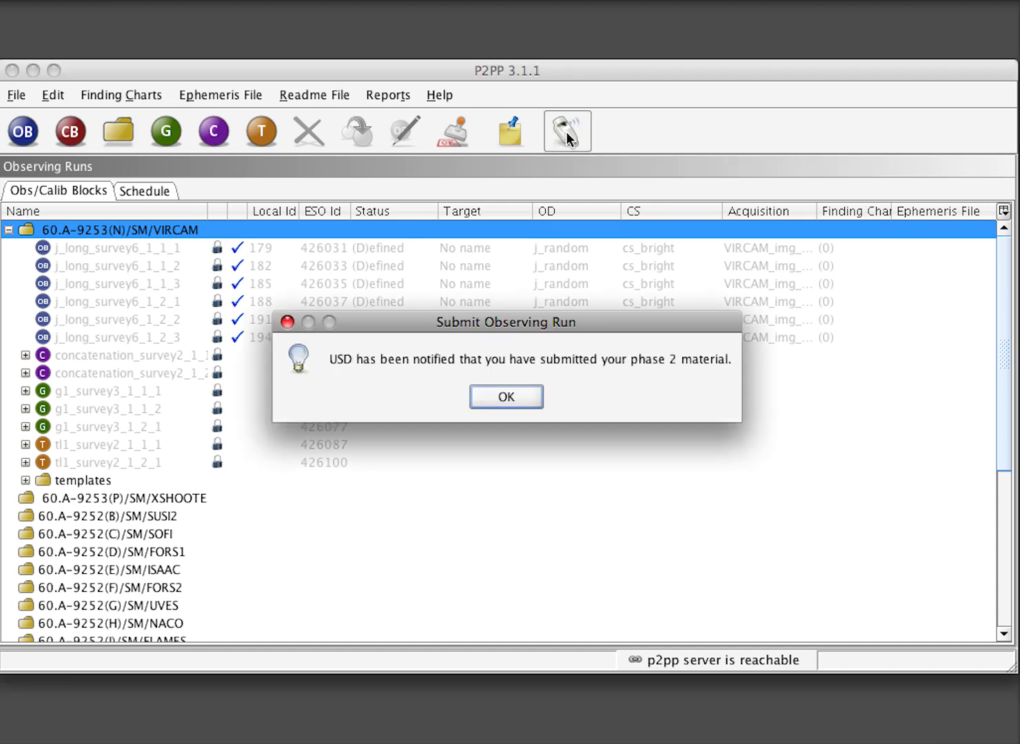
{"action": "left_click", "coordinate": [505, 397]}
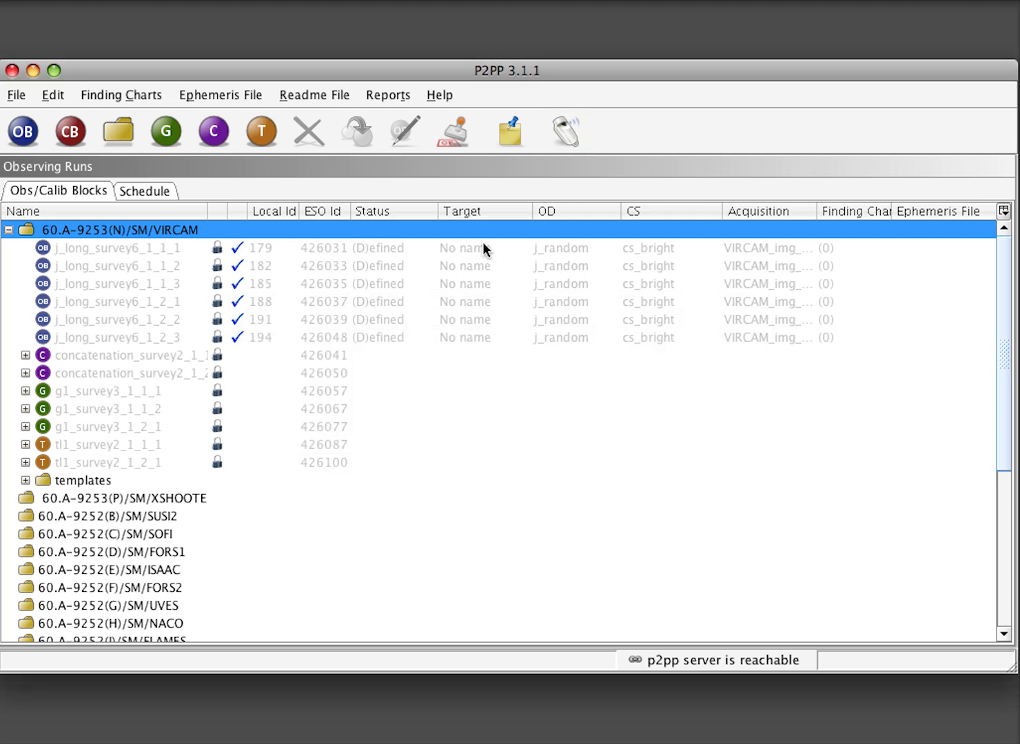
{"action": "mouse_move", "coordinate": [375, 436]}
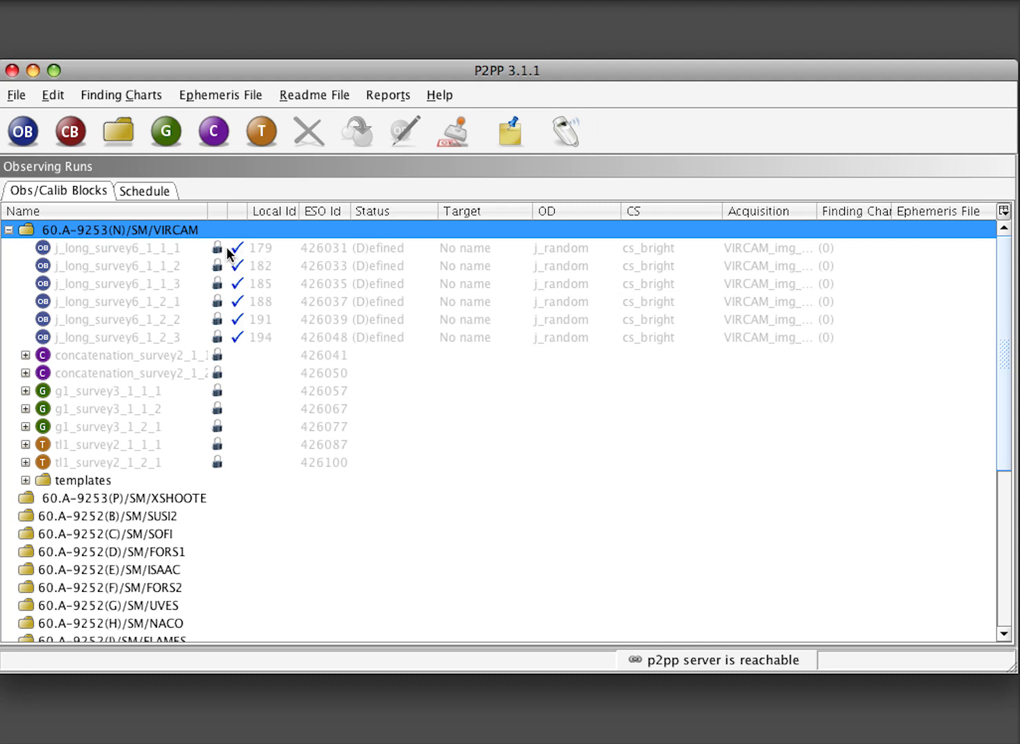
{"action": "mouse_move", "coordinate": [231, 460]}
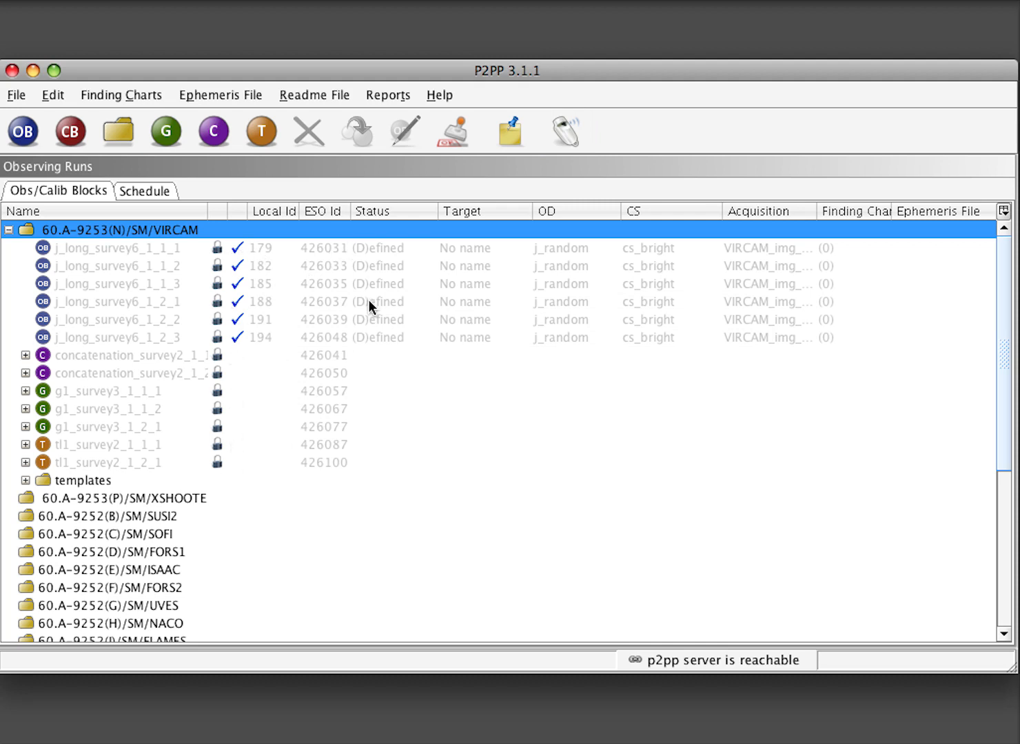
{"action": "mouse_move", "coordinate": [95, 259]}
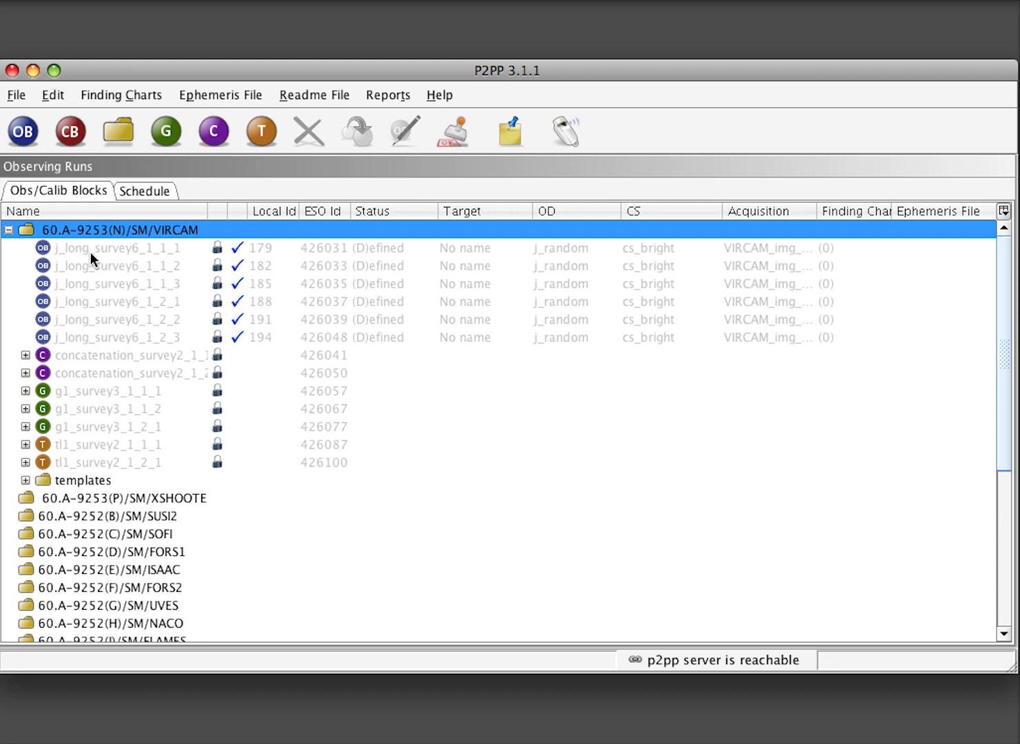
{"action": "mouse_move", "coordinate": [94, 259]}
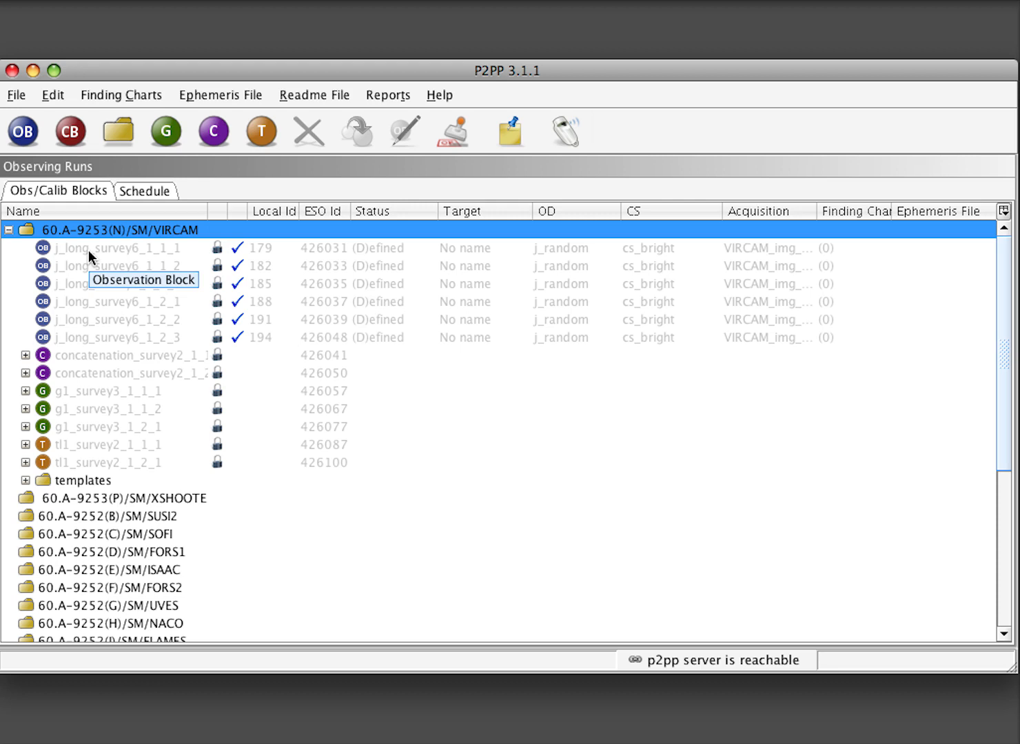
{"action": "mouse_move", "coordinate": [99, 502]}
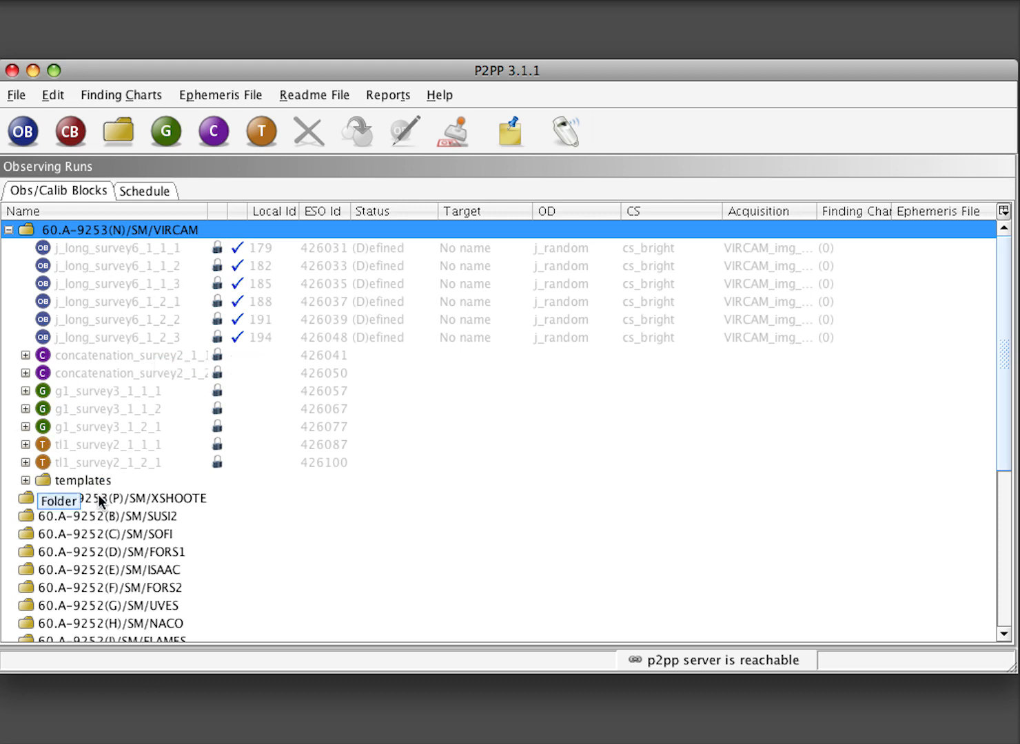
{"action": "mouse_move", "coordinate": [127, 284]}
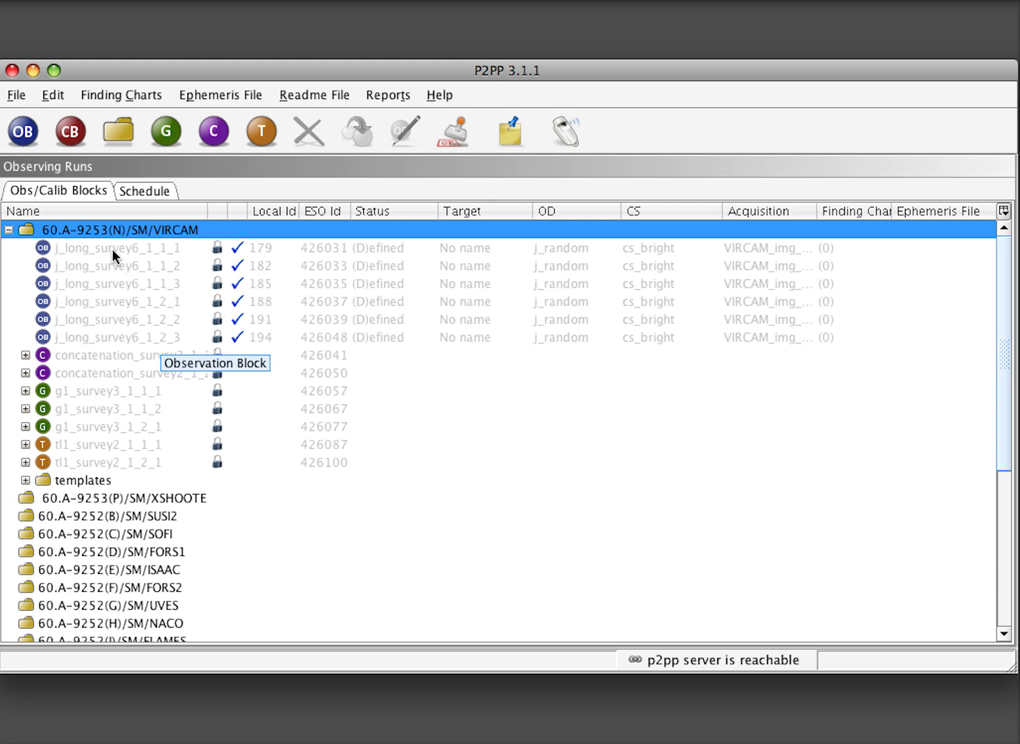
{"action": "left_click", "coordinate": [111, 248]}
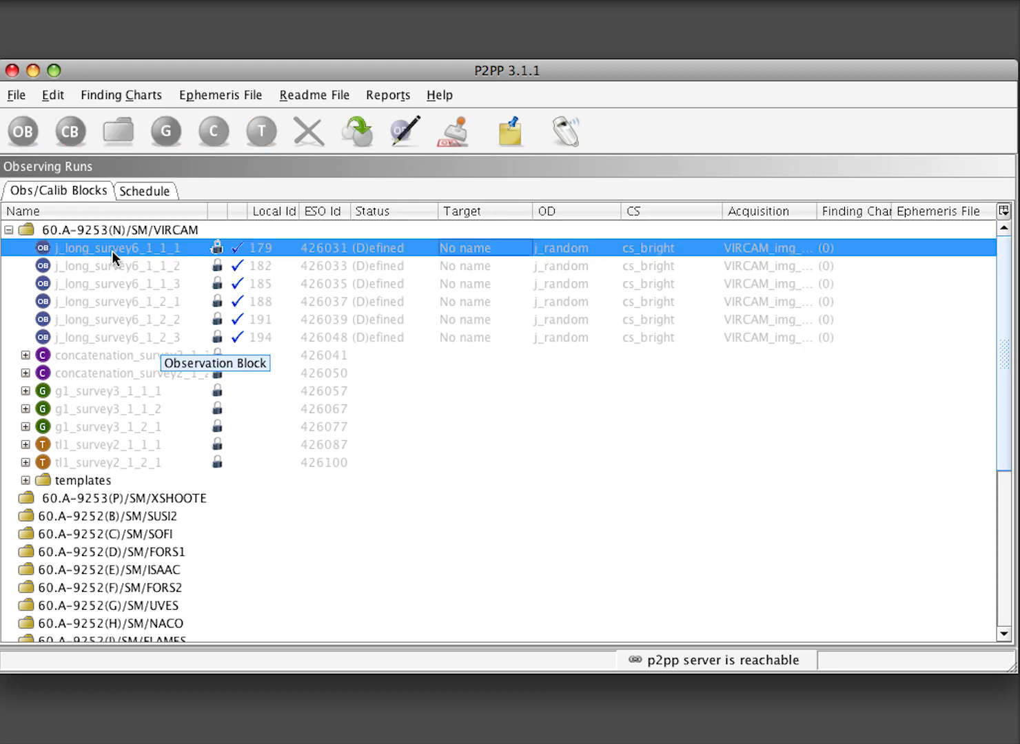
{"action": "mouse_move", "coordinate": [109, 255]}
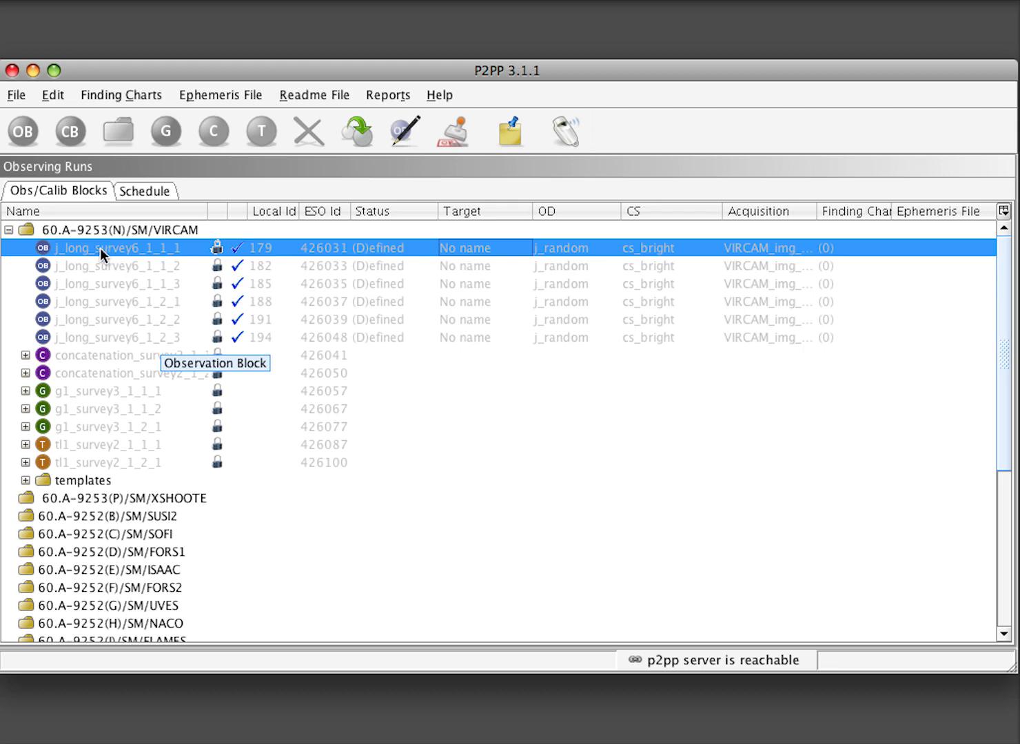
{"action": "mouse_move", "coordinate": [96, 255]}
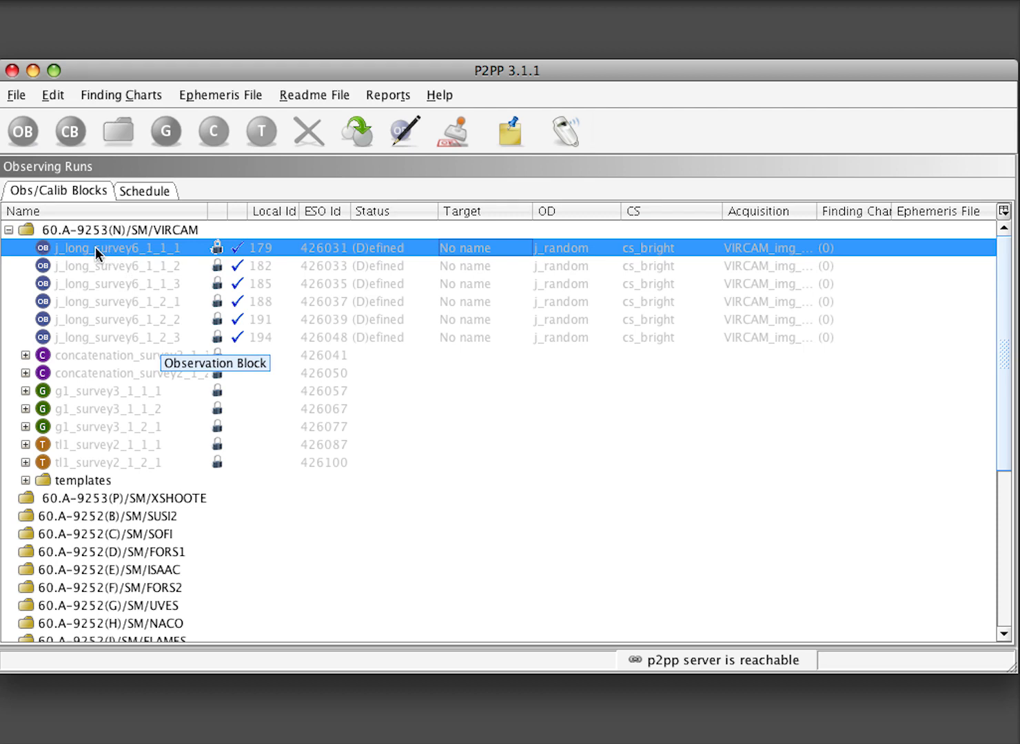
Query the ESO Database with Dec and Status columns added, returning 56 rows
{"action": "left_click", "coordinate": [17, 93]}
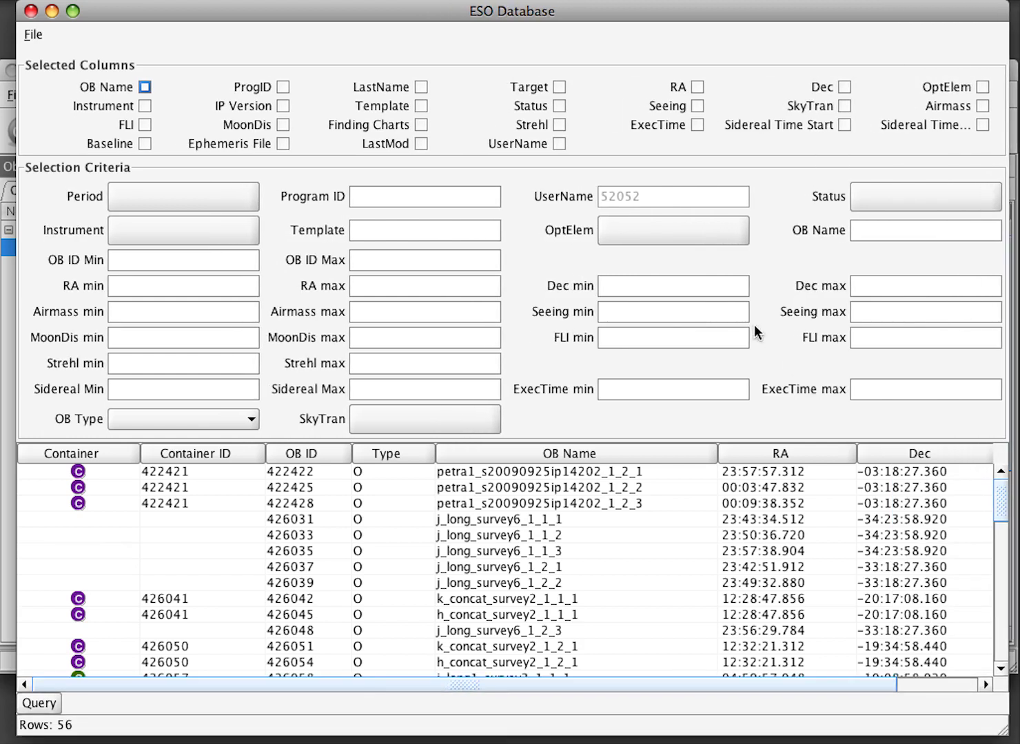
{"action": "mouse_move", "coordinate": [460, 476]}
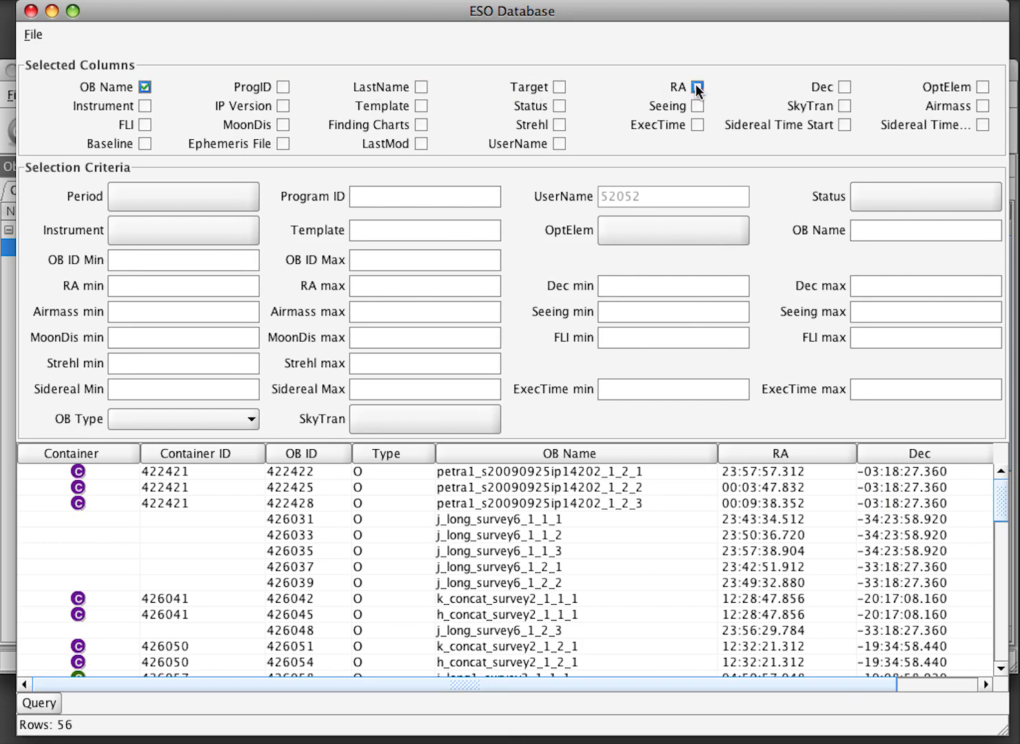
{"action": "left_click", "coordinate": [838, 87]}
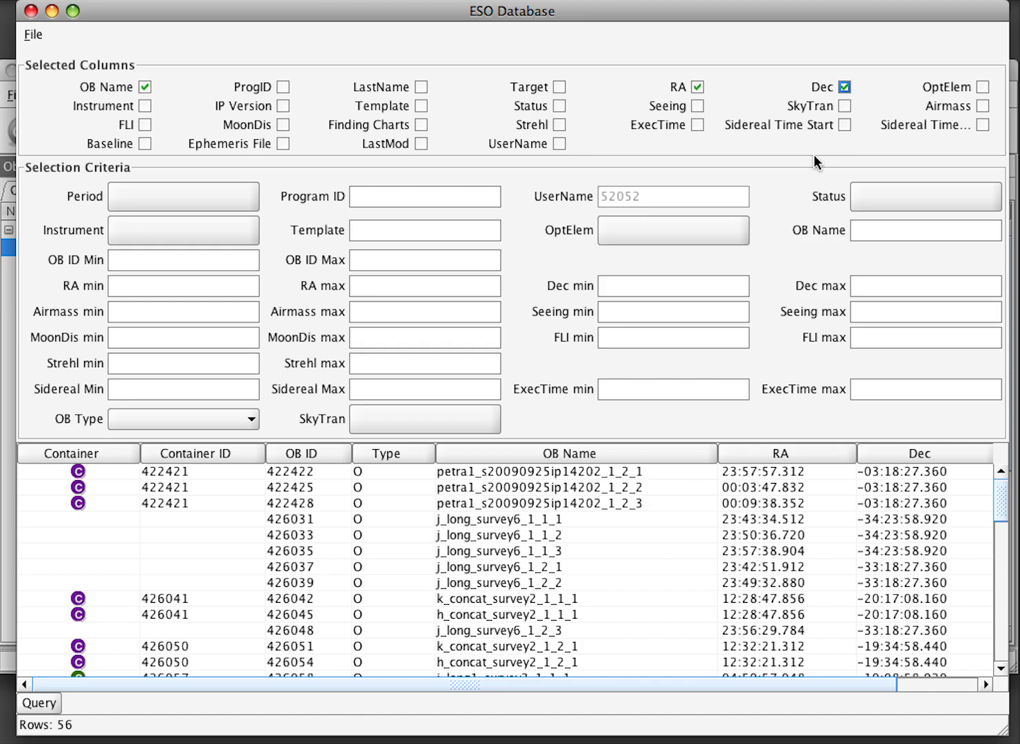
{"action": "left_click", "coordinate": [560, 104]}
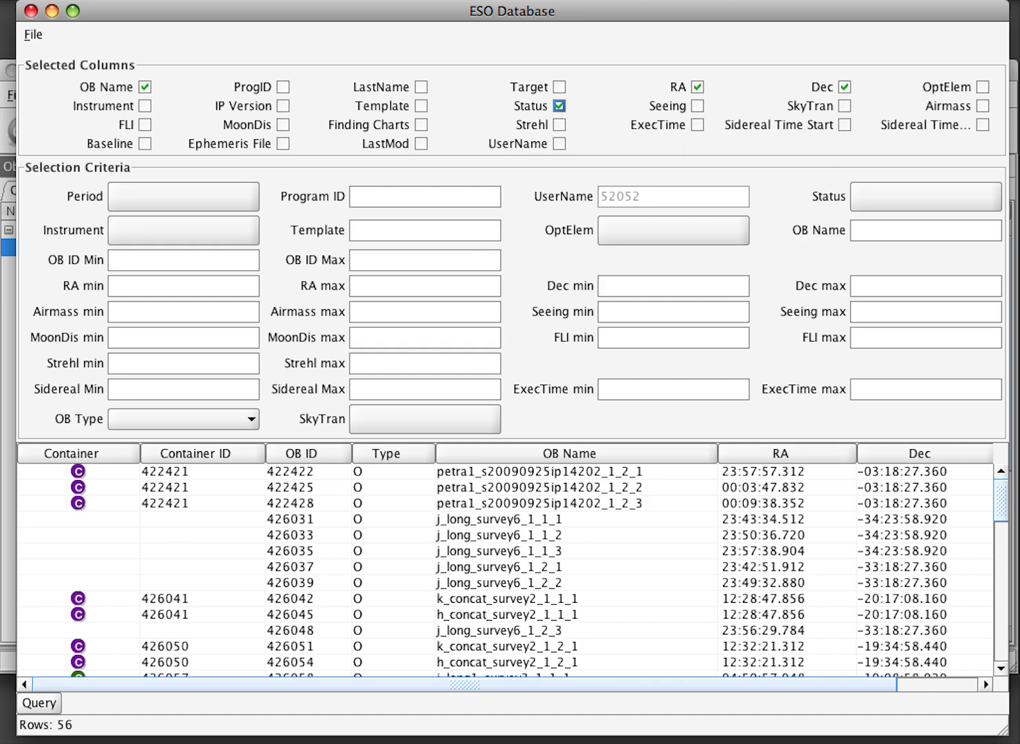
{"action": "left_click", "coordinate": [38, 702]}
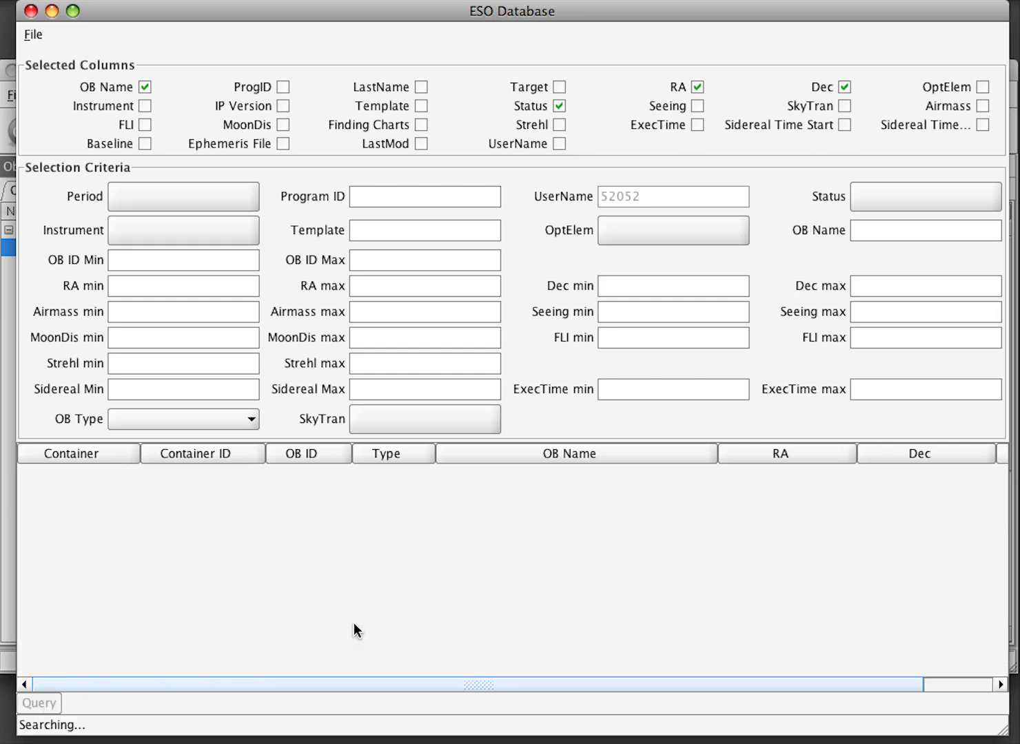
{"action": "left_click", "coordinate": [38, 703]}
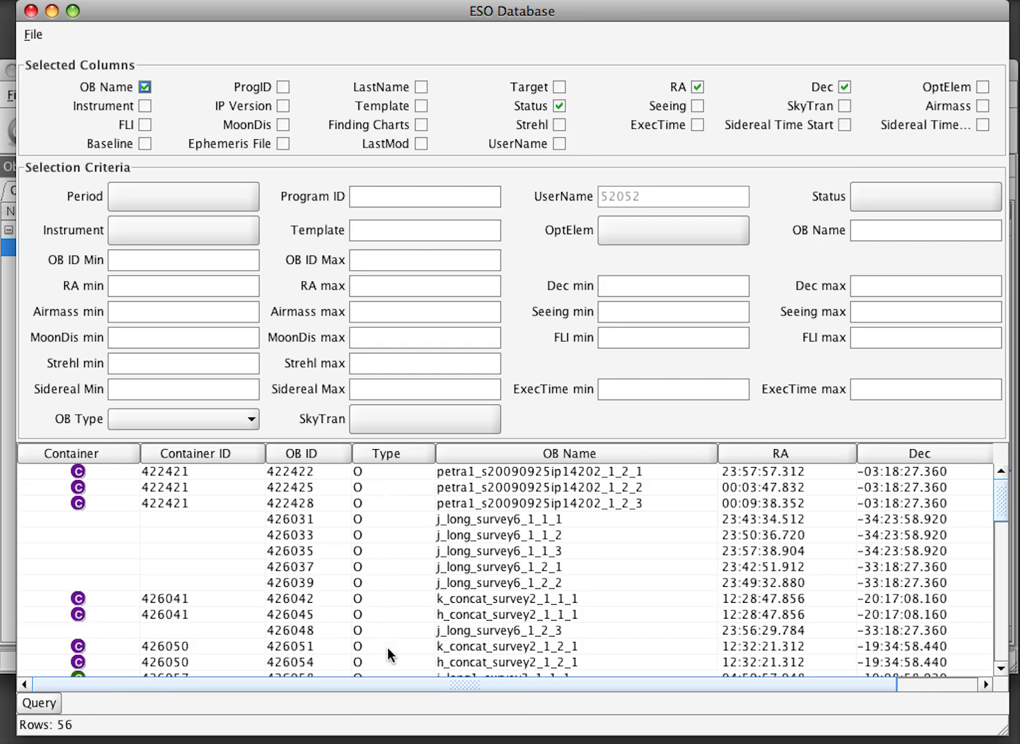
{"action": "mouse_move", "coordinate": [460, 524]}
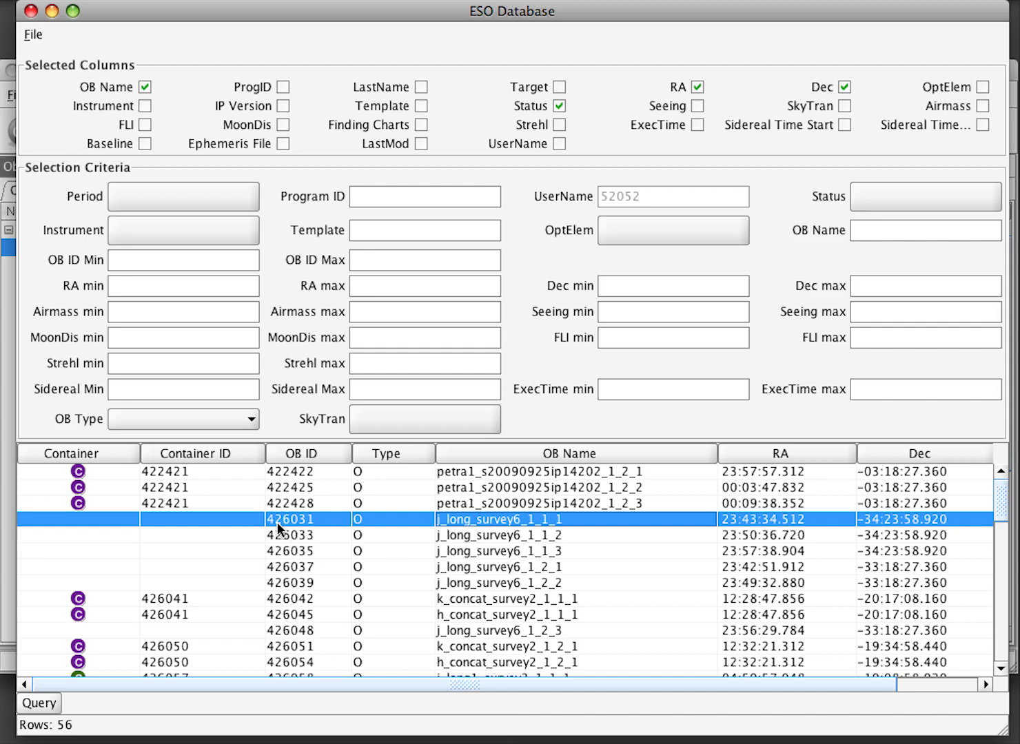
{"action": "mouse_move", "coordinate": [296, 528]}
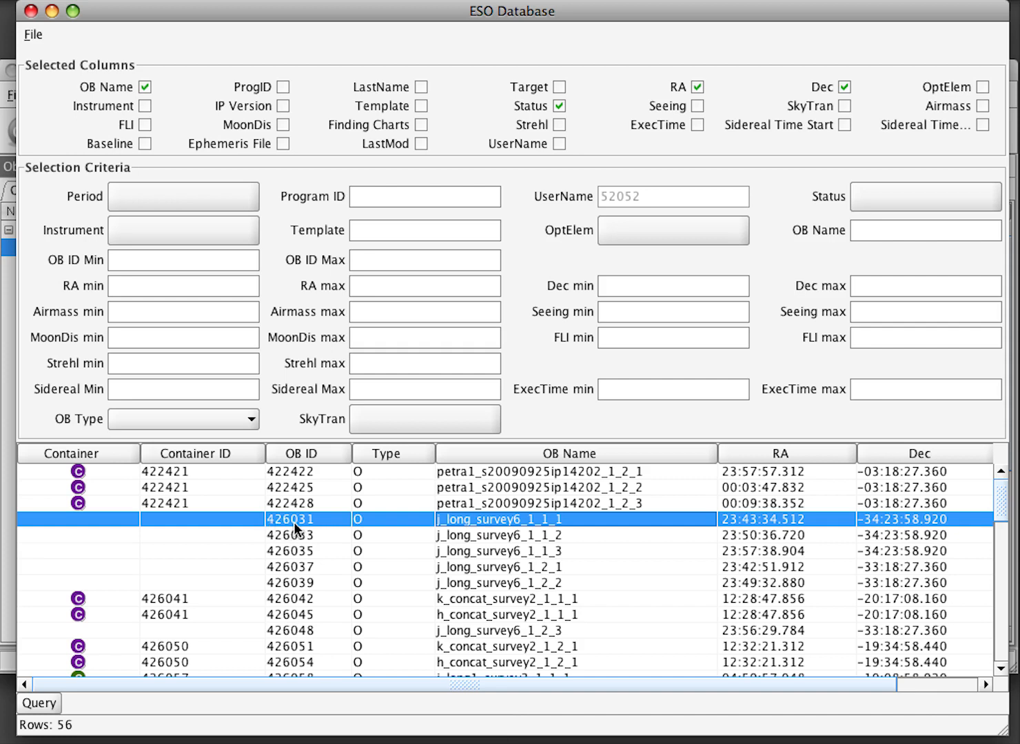
{"action": "mouse_move", "coordinate": [457, 16]}
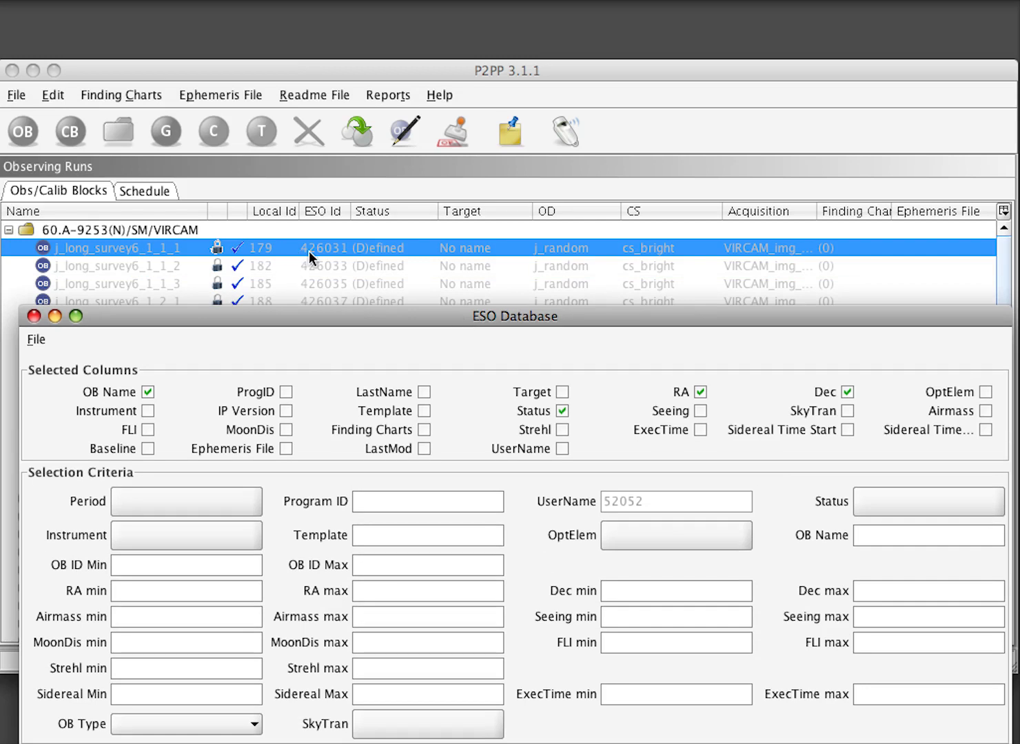
{"action": "mouse_move", "coordinate": [338, 260]}
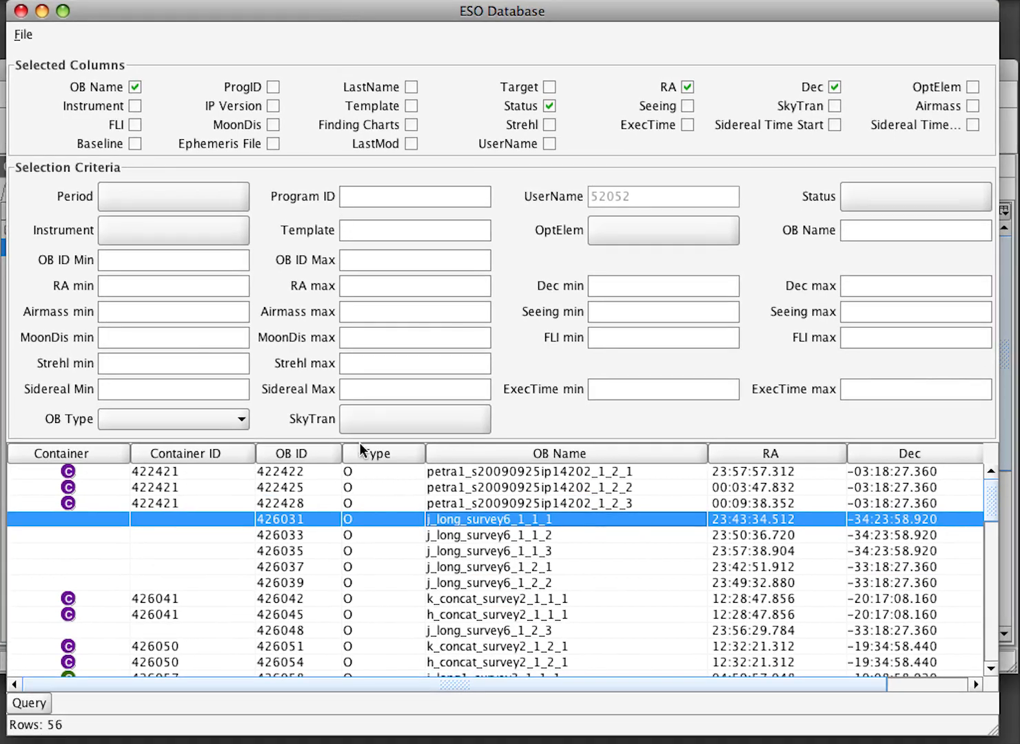
Check out OB 426031 (j_long_survey6_1_1_1) via File > Check-Out and select it in the tree
{"action": "left_click", "coordinate": [22, 34]}
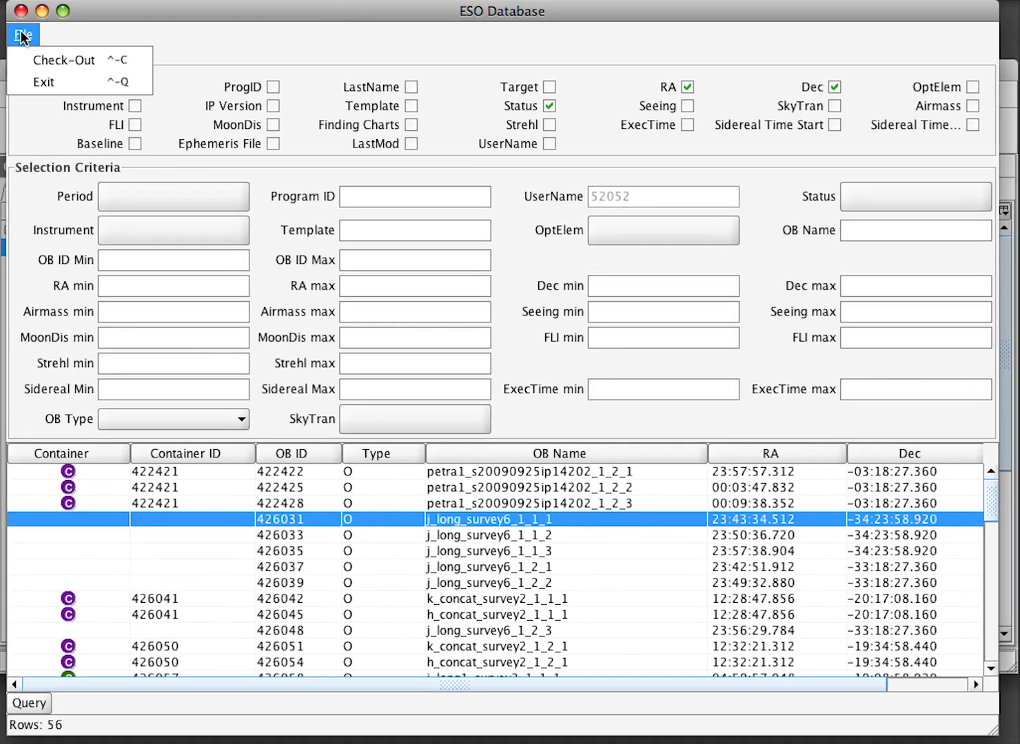
{"action": "left_click", "coordinate": [64, 61]}
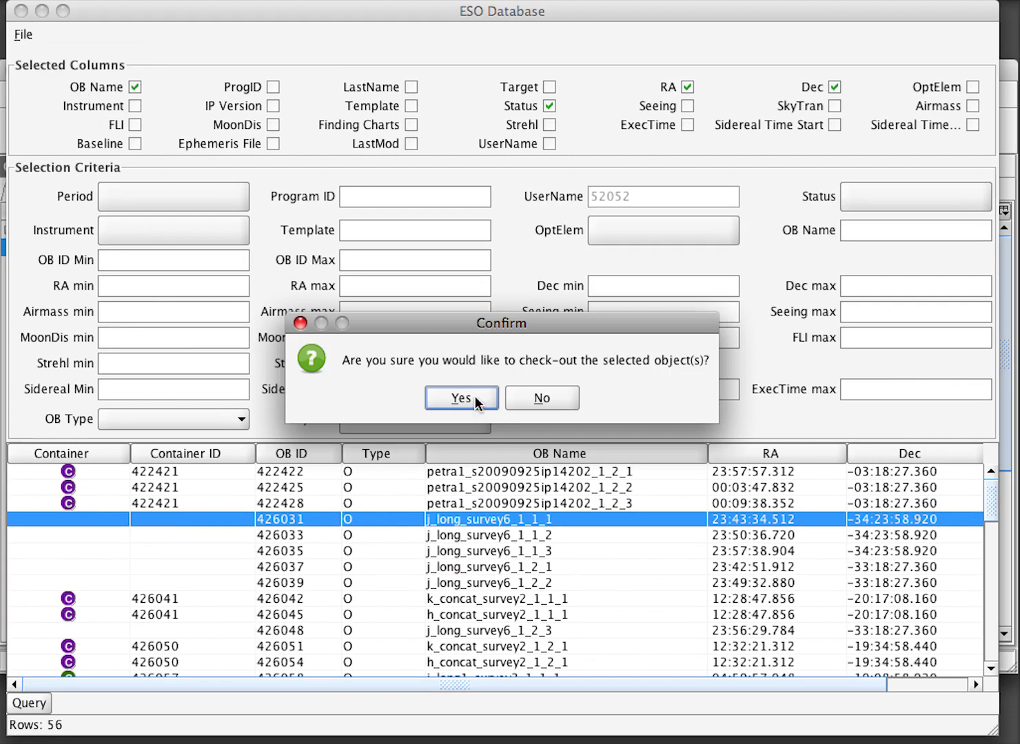
{"action": "left_click", "coordinate": [460, 397]}
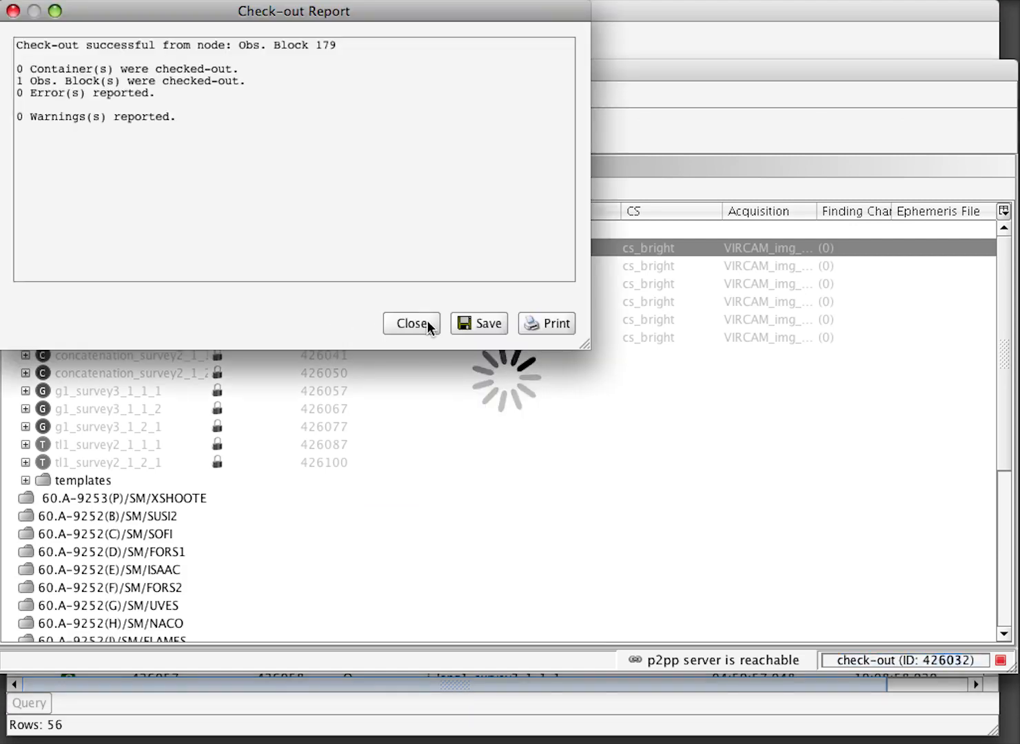
{"action": "left_click", "coordinate": [411, 322]}
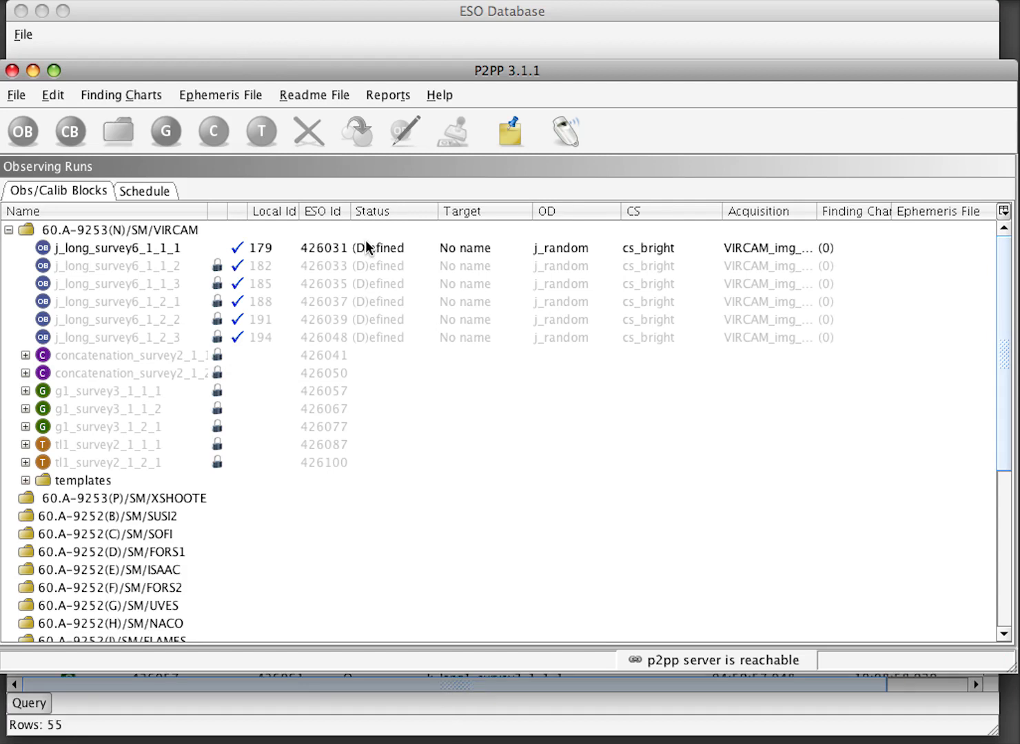
{"action": "left_click", "coordinate": [352, 248]}
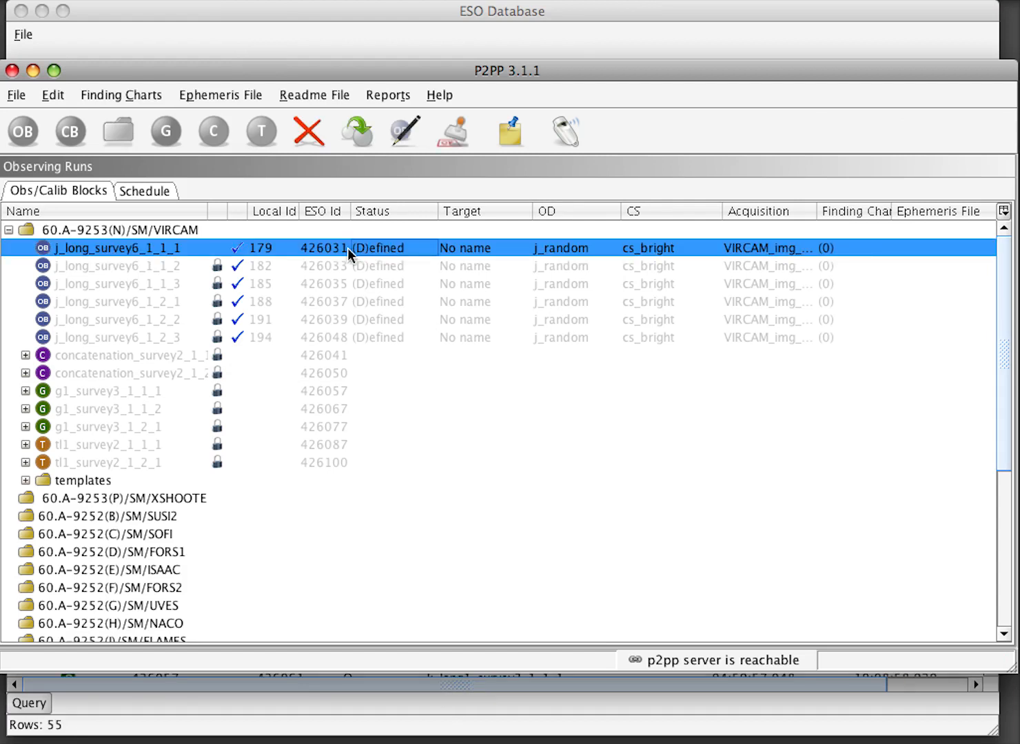
{"action": "mouse_move", "coordinate": [220, 254]}
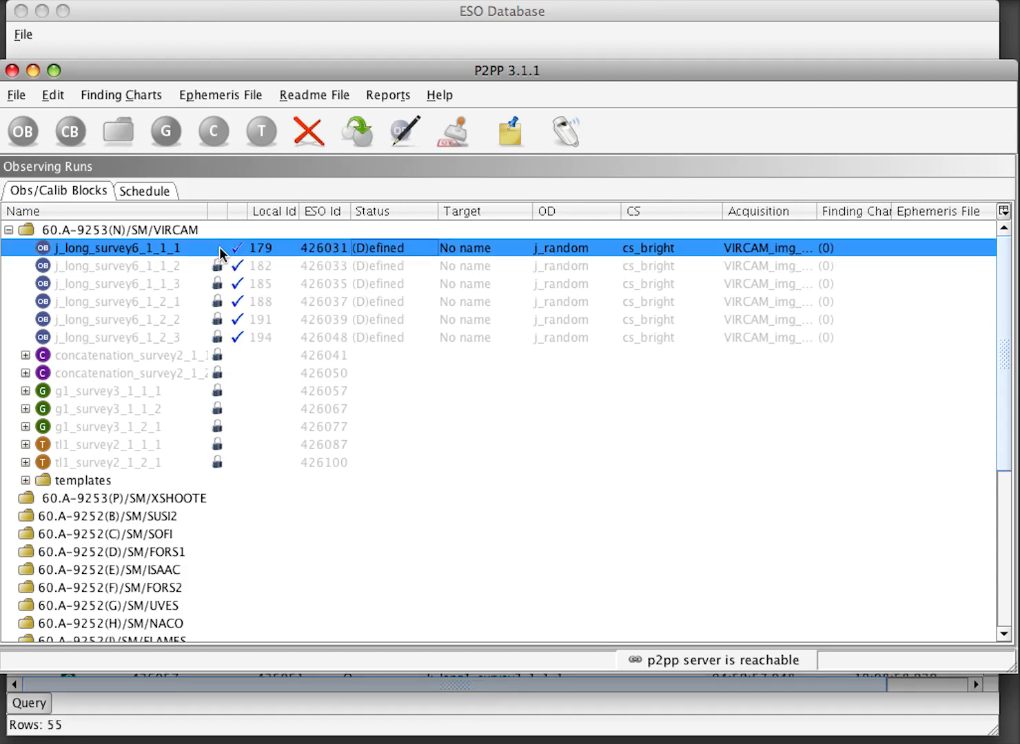
{"action": "double_click", "coordinate": [114, 248]}
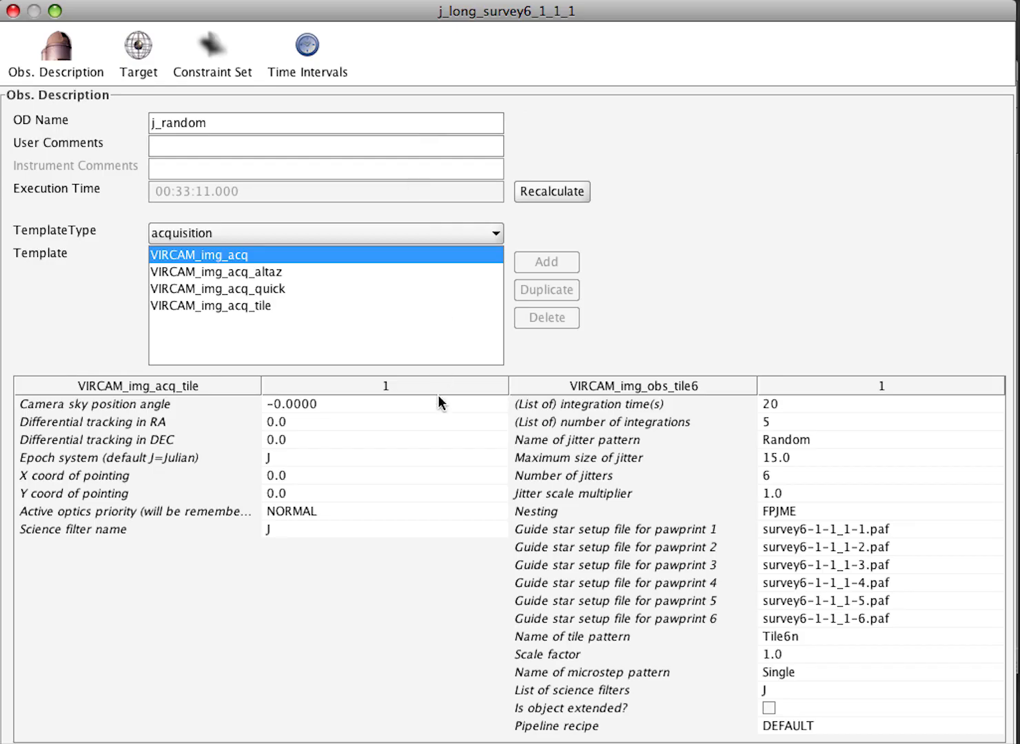
{"action": "mouse_move", "coordinate": [771, 668]}
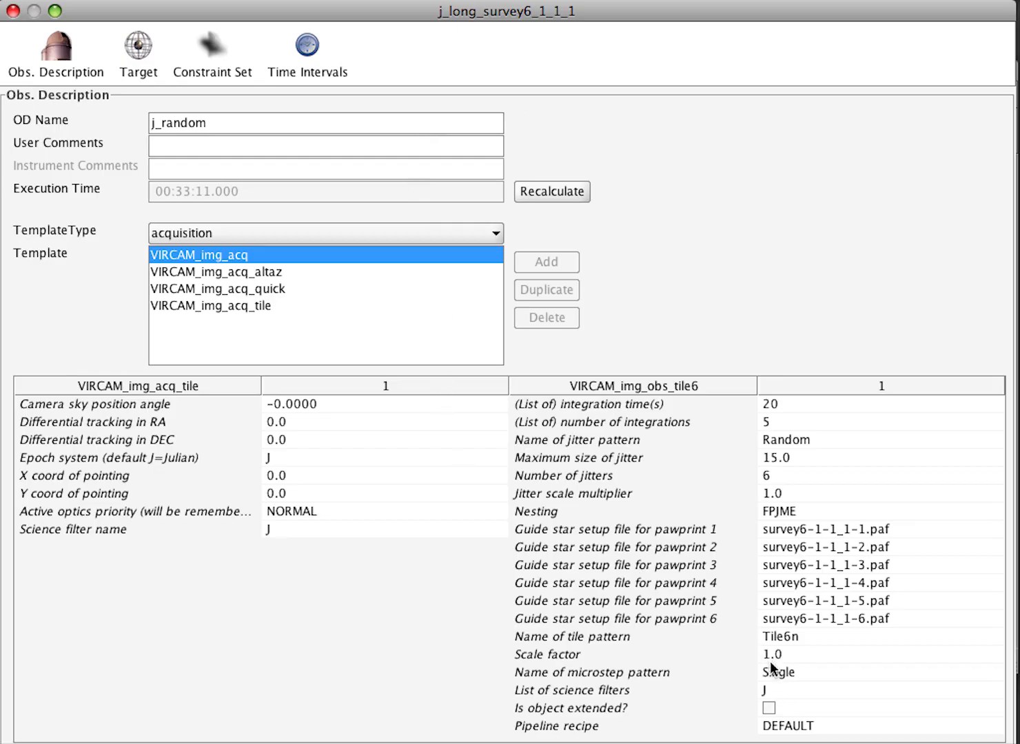
{"action": "left_click", "coordinate": [875, 440]}
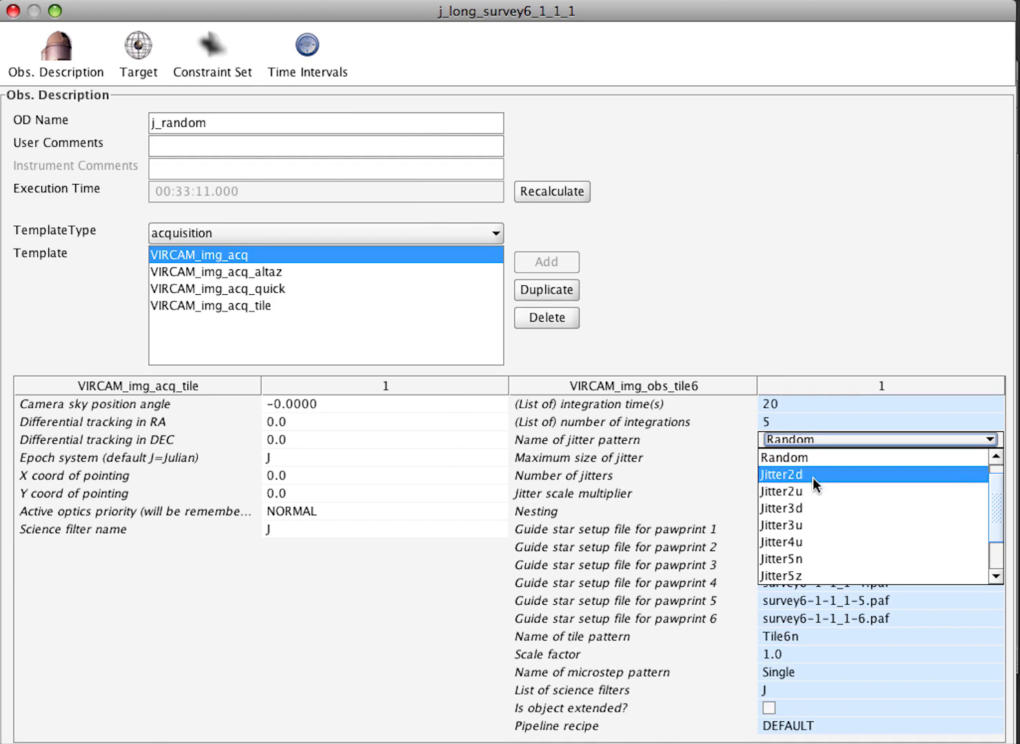
{"action": "left_click", "coordinate": [780, 509]}
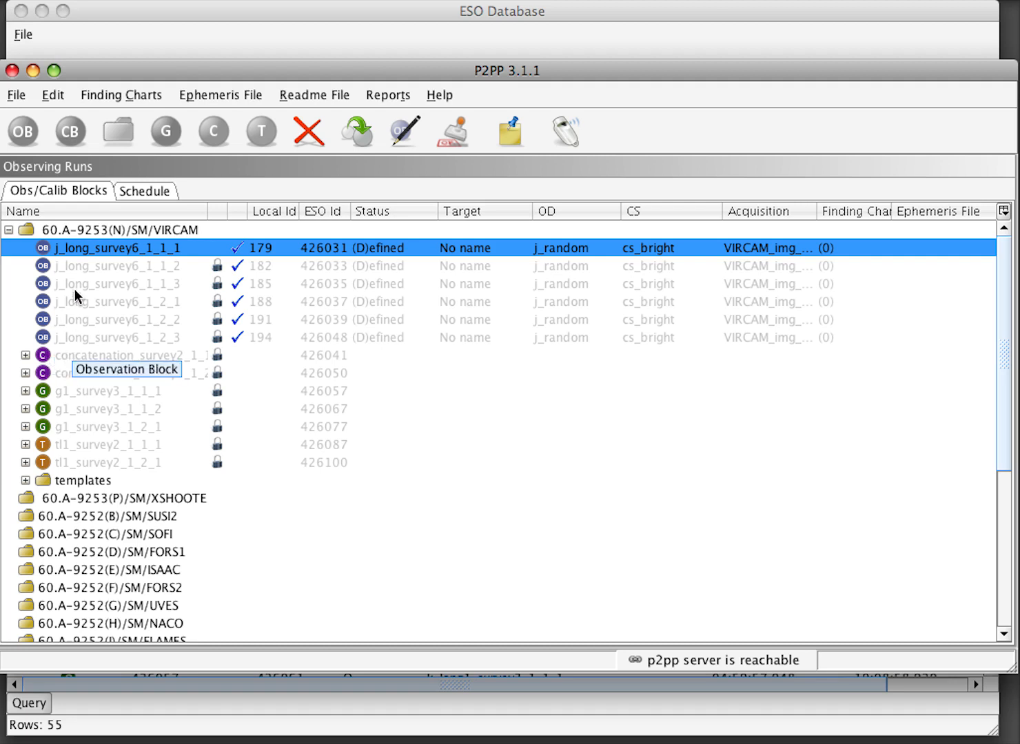
{"action": "mouse_move", "coordinate": [84, 364]}
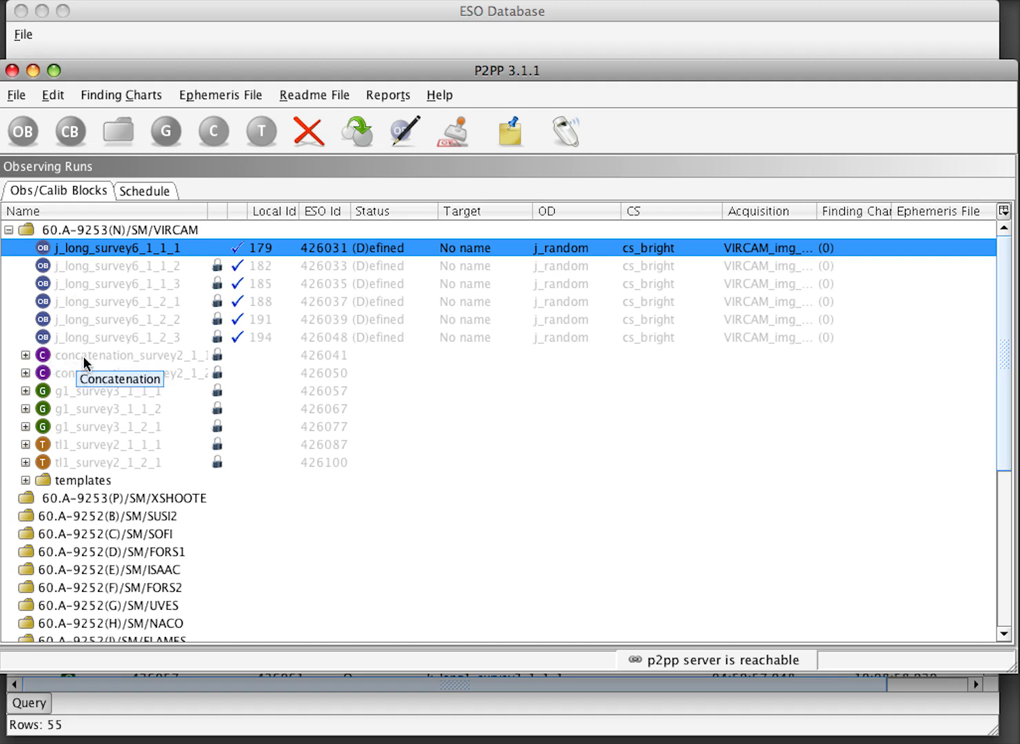
{"action": "mouse_move", "coordinate": [260, 17]}
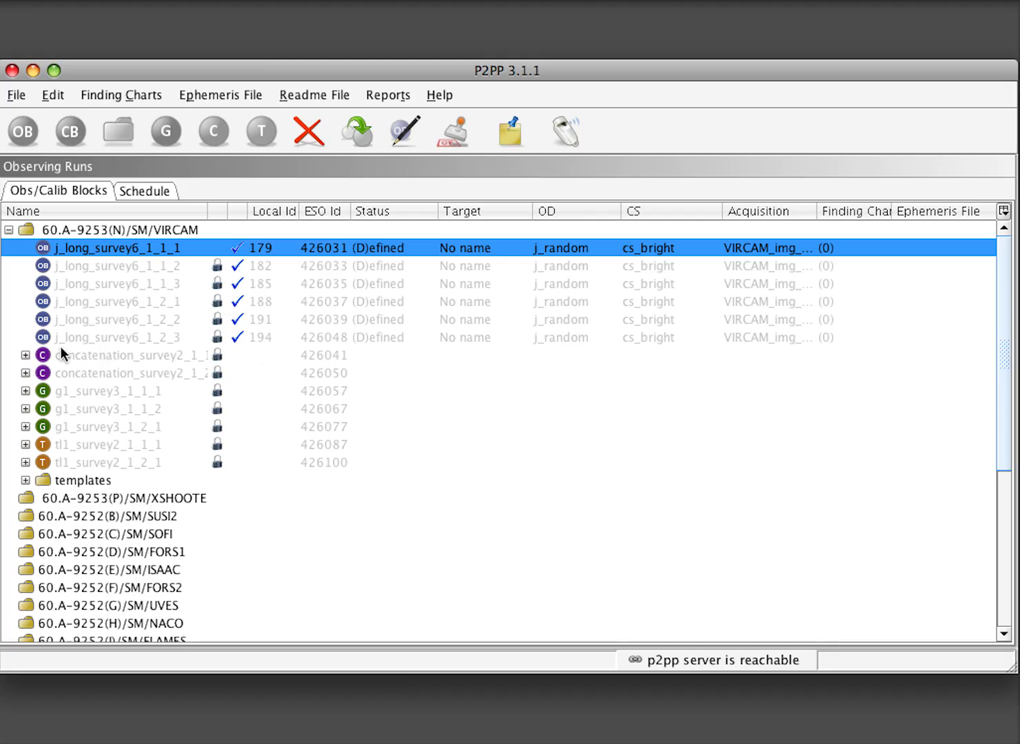
Check out the concatenation_survey2_1_1 container with its two observation blocks
{"action": "left_click", "coordinate": [138, 355]}
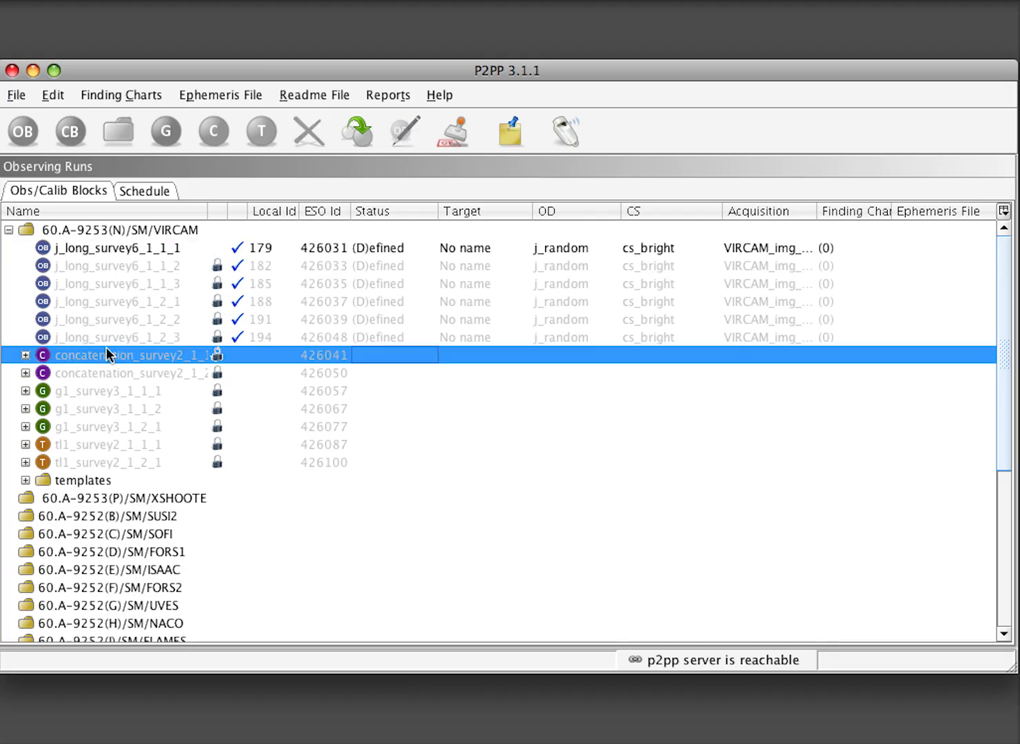
{"action": "left_click", "coordinate": [25, 355]}
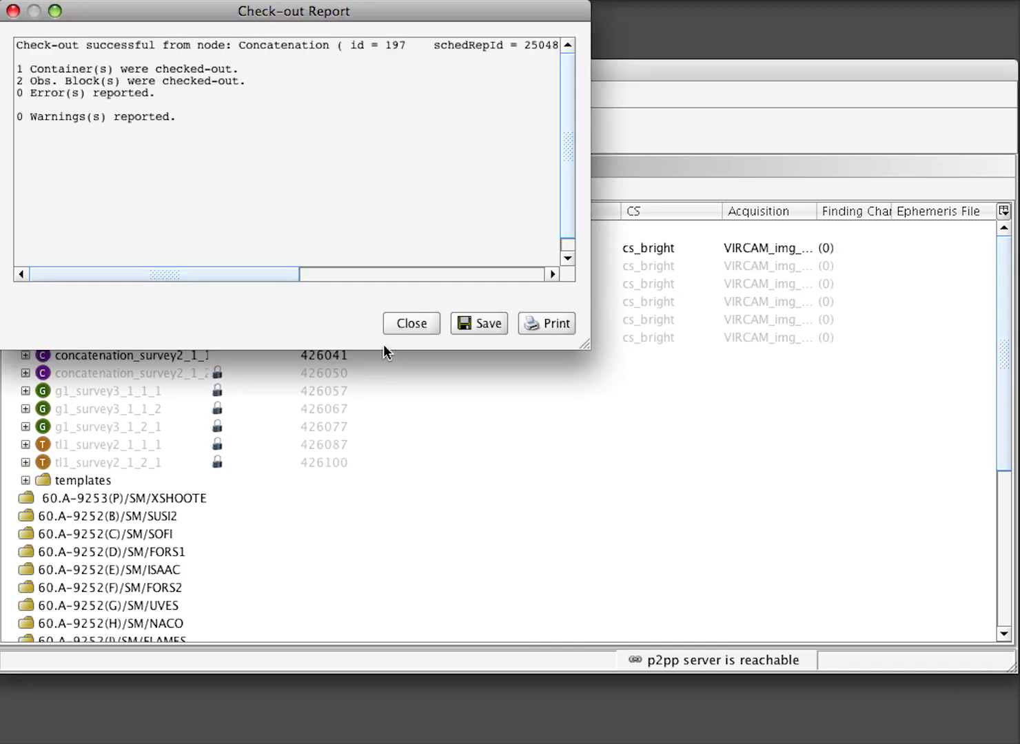
Dismiss the report, expand concatenation_survey2_1_1 and select the k_concat_survey2_1_1 block
{"action": "left_click", "coordinate": [410, 323]}
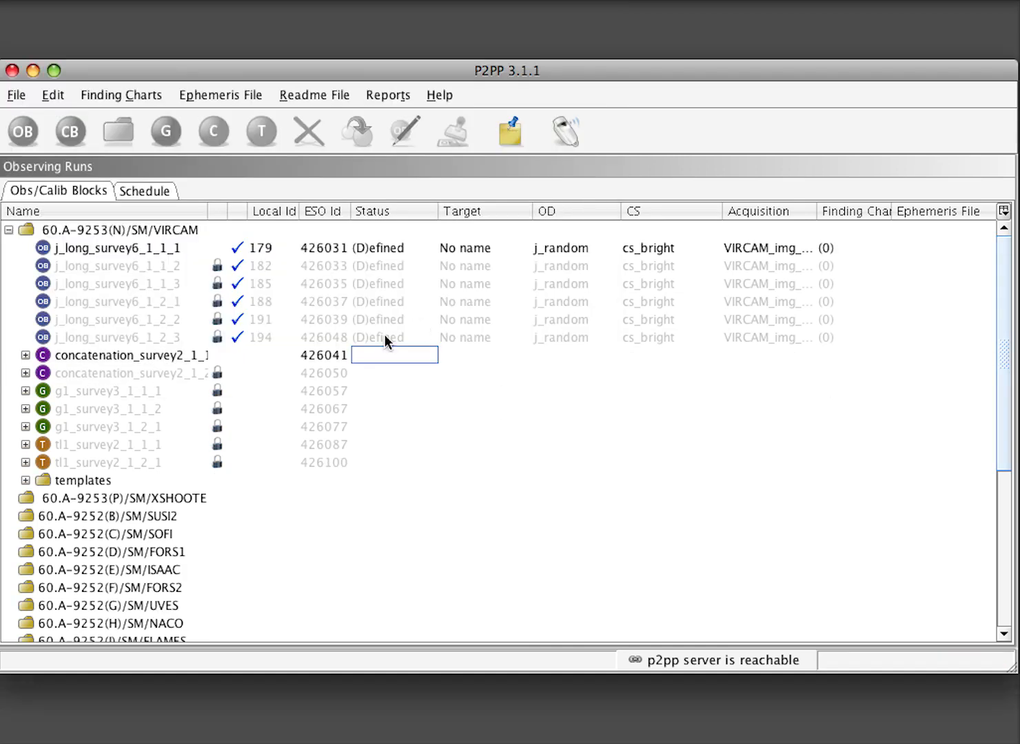
{"action": "left_click", "coordinate": [25, 356]}
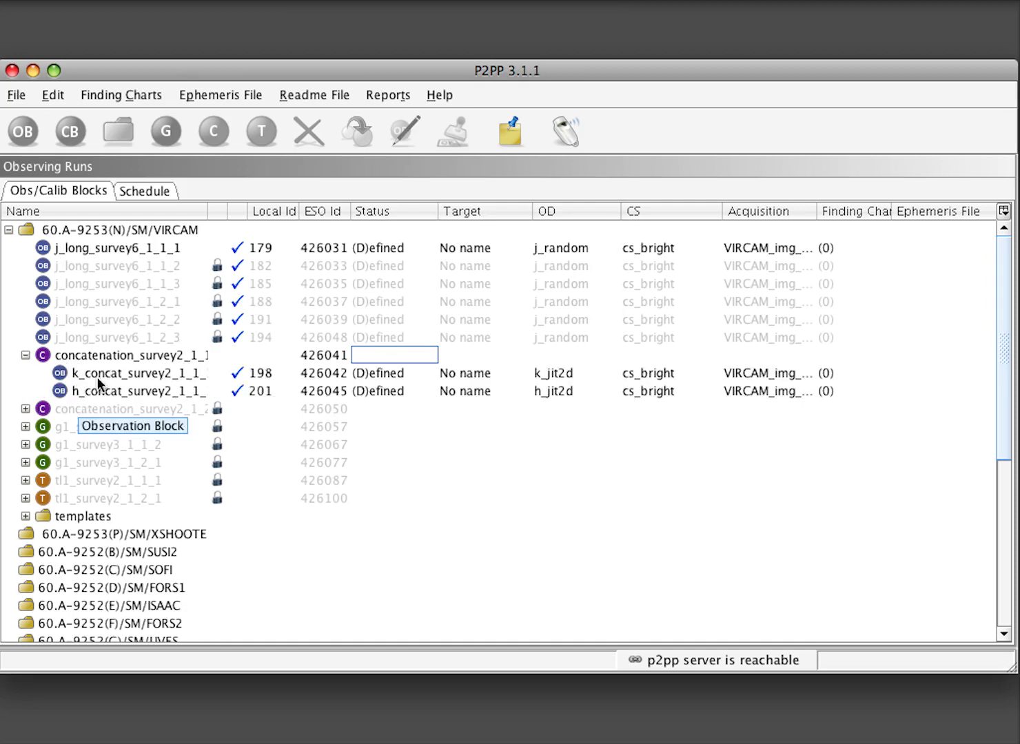
{"action": "left_click", "coordinate": [138, 372]}
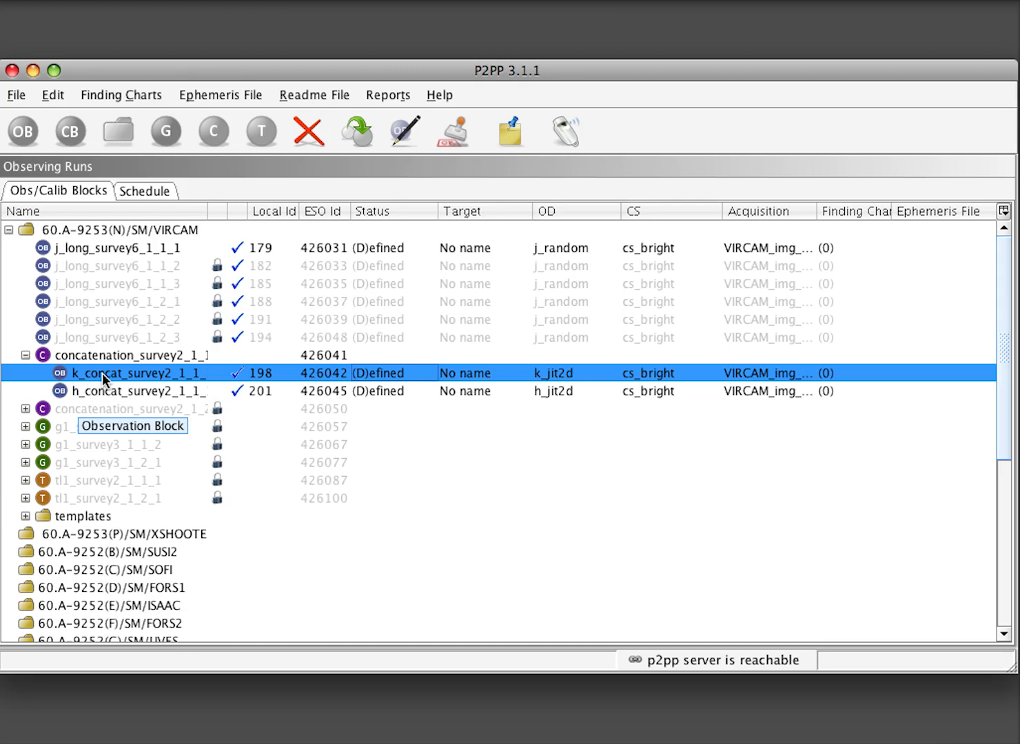
{"action": "mouse_move", "coordinate": [111, 378]}
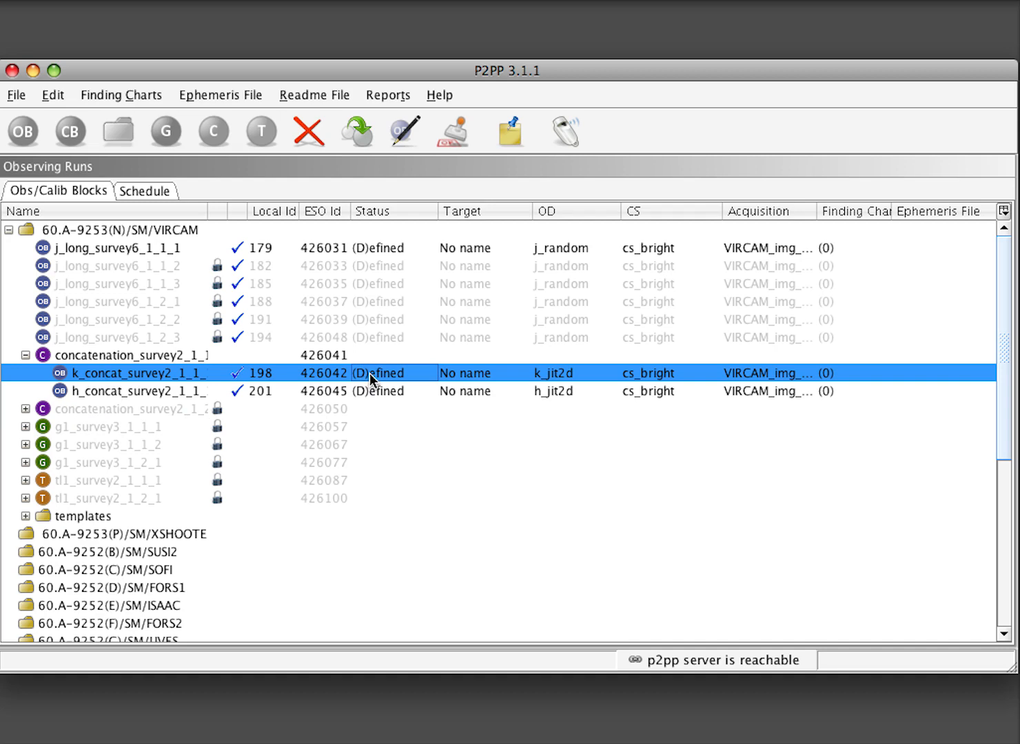
Set k_concat_survey2_1_1_1's jitter pattern to Jitter3u and recalculate its execution time
{"action": "double_click", "coordinate": [137, 372]}
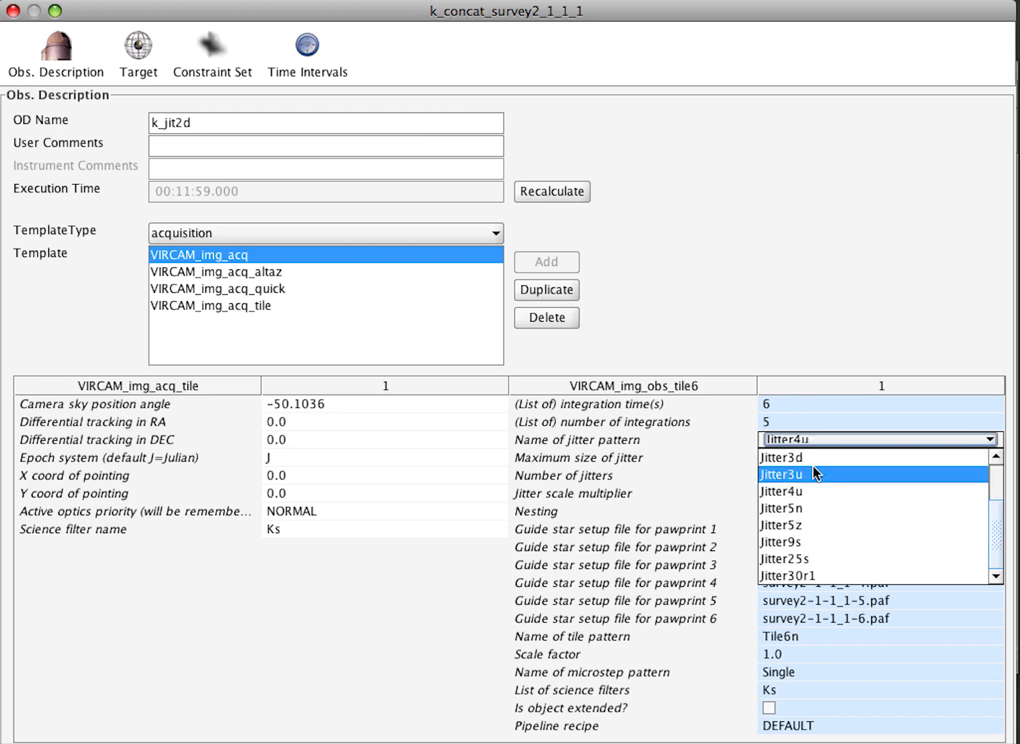
{"action": "left_click", "coordinate": [782, 474]}
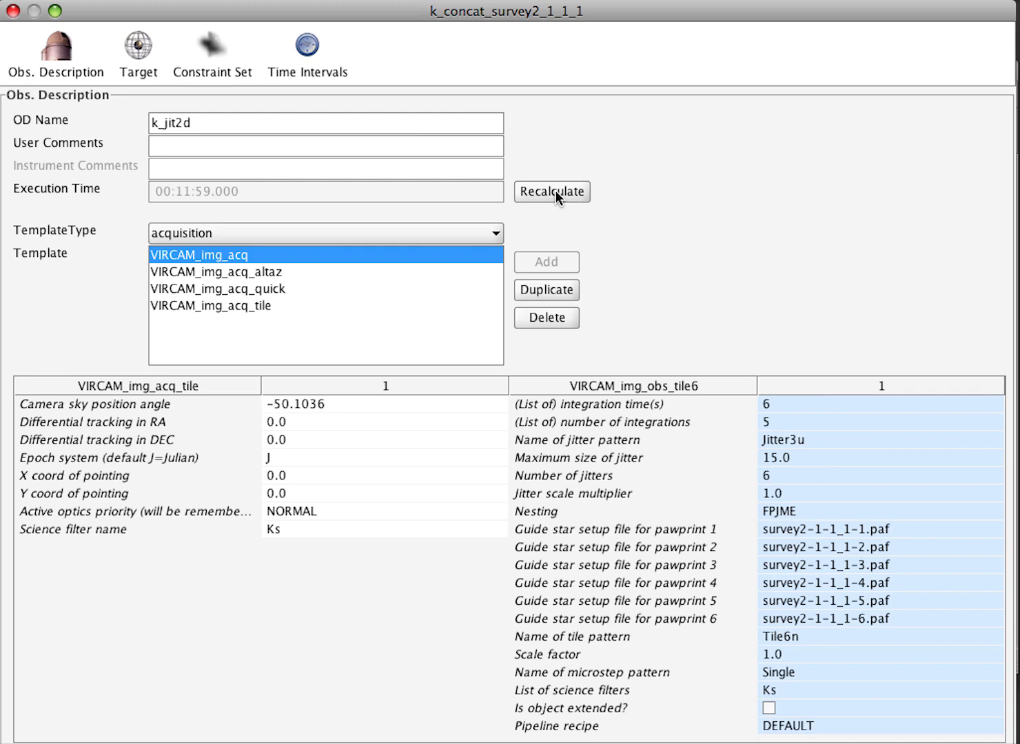
{"action": "left_click", "coordinate": [551, 192]}
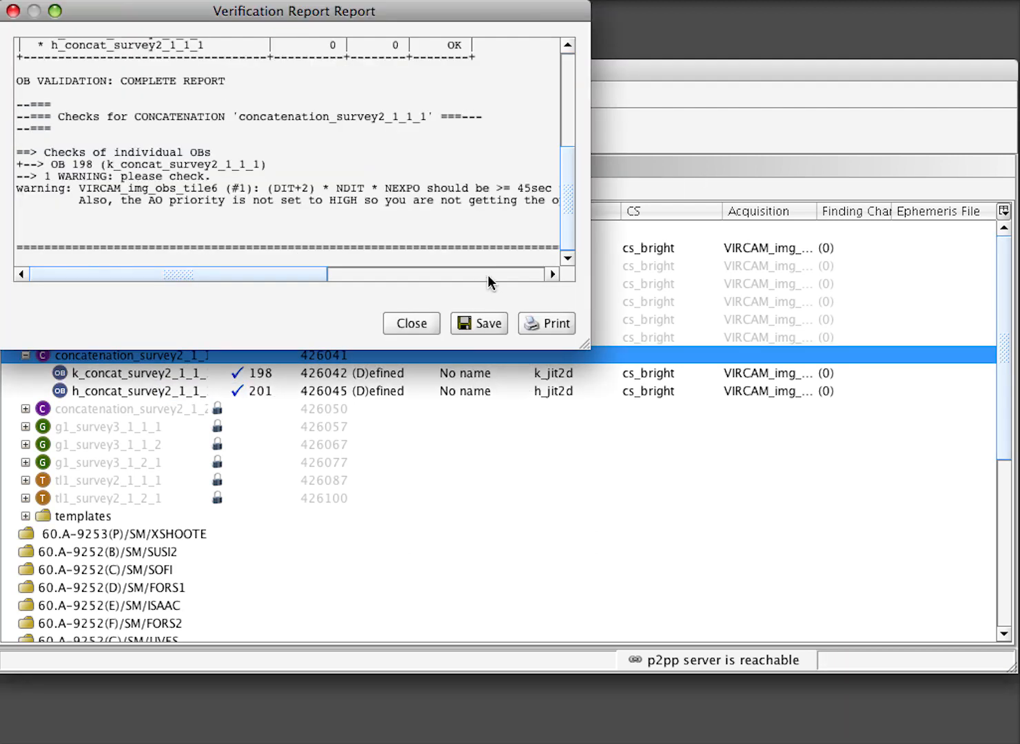
{"action": "mouse_move", "coordinate": [213, 190]}
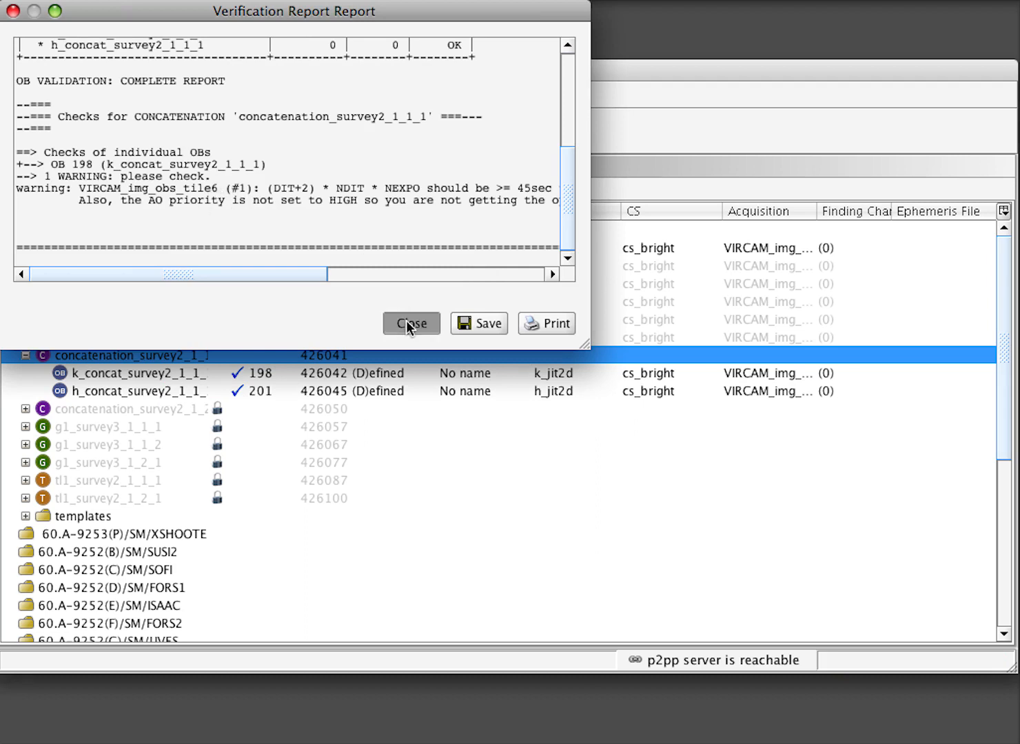
Close the verification report warning that block 198's integration is under 45 seconds
{"action": "left_click", "coordinate": [411, 322]}
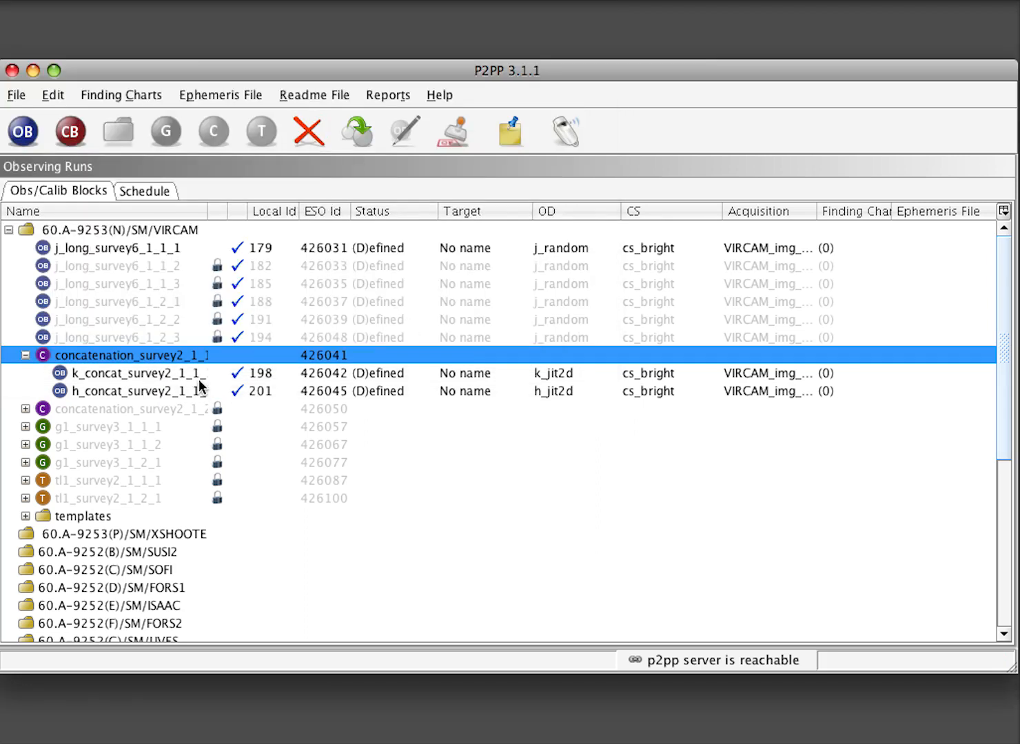
Set the k_concat block's number of integrations to 10 and close the clean verification report
{"action": "double_click", "coordinate": [146, 372]}
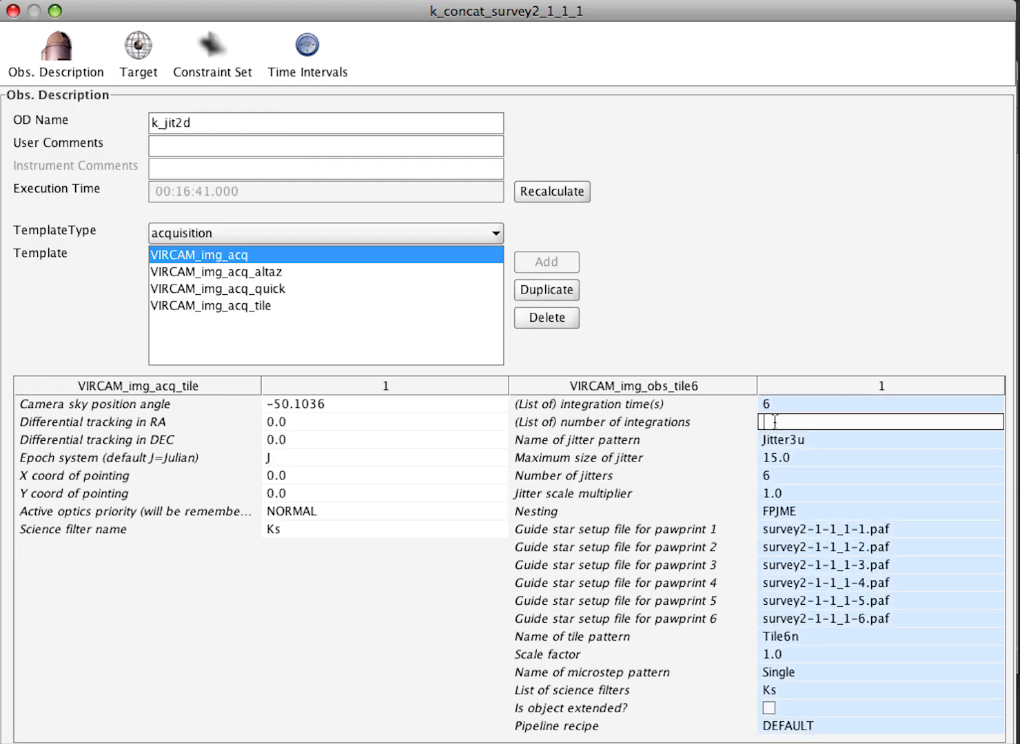
{"action": "type", "text": "10"}
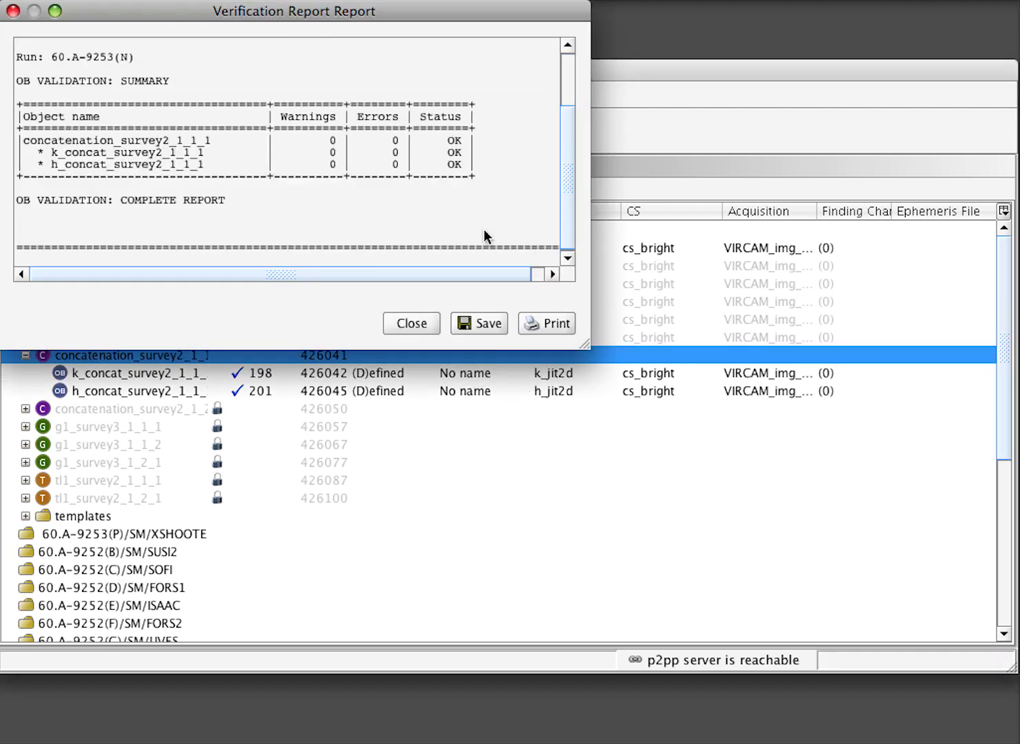
{"action": "left_click", "coordinate": [411, 322]}
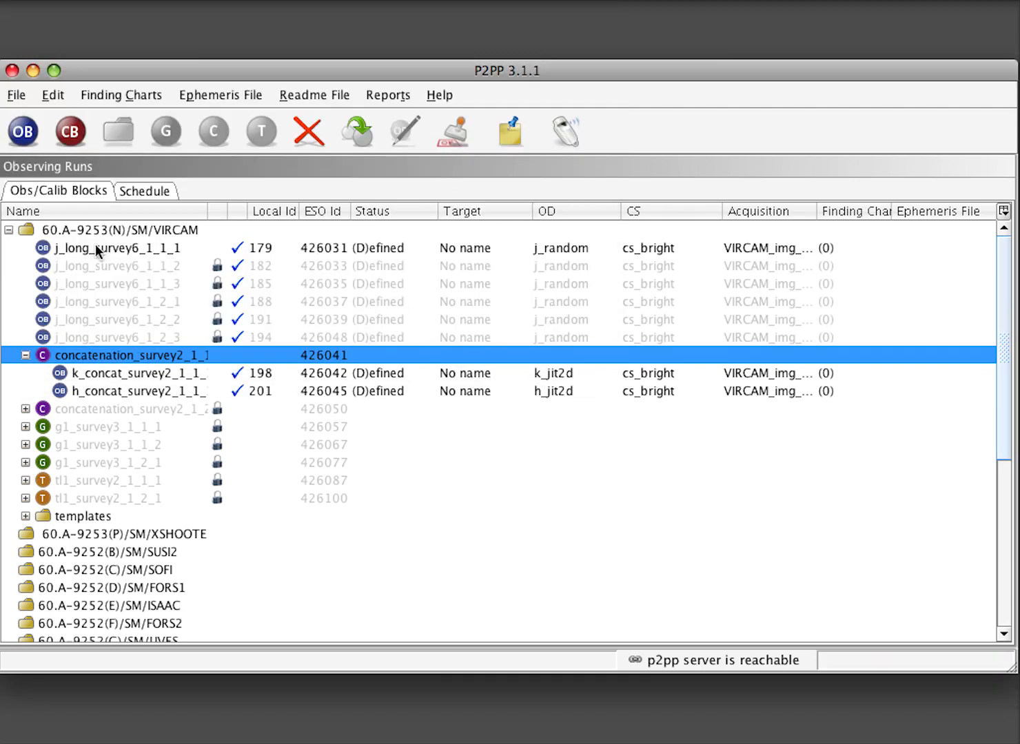
Check in concatenation_survey2_1_1 and its two blocks via File > Check-in, then close the report
{"action": "left_click", "coordinate": [16, 95]}
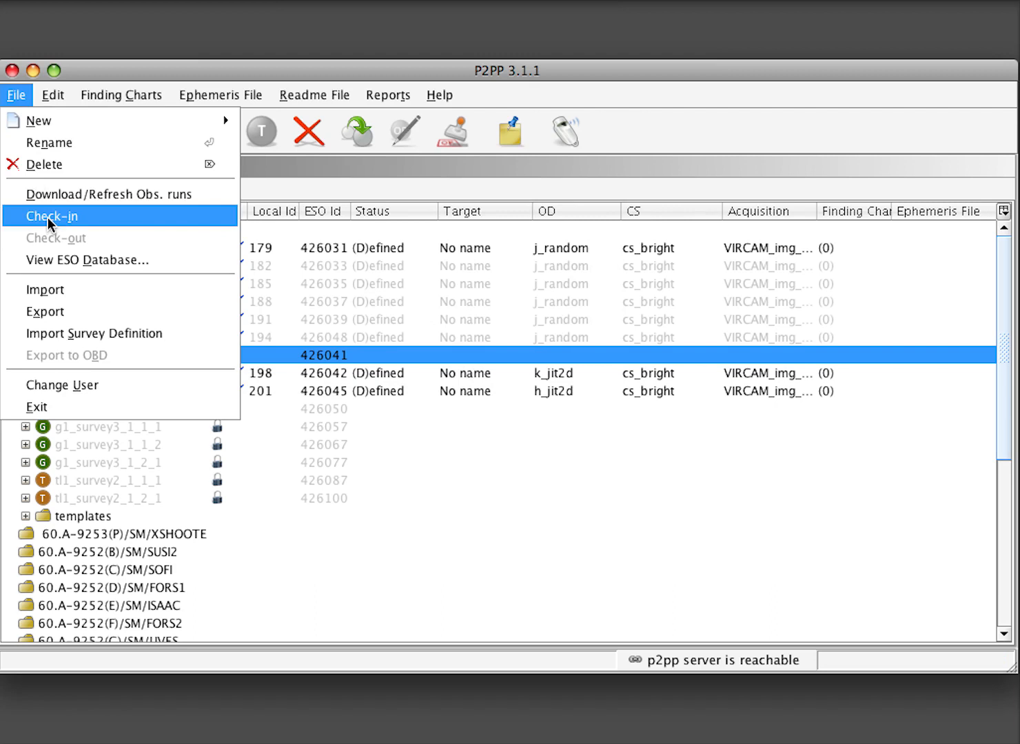
{"action": "left_click", "coordinate": [49, 215]}
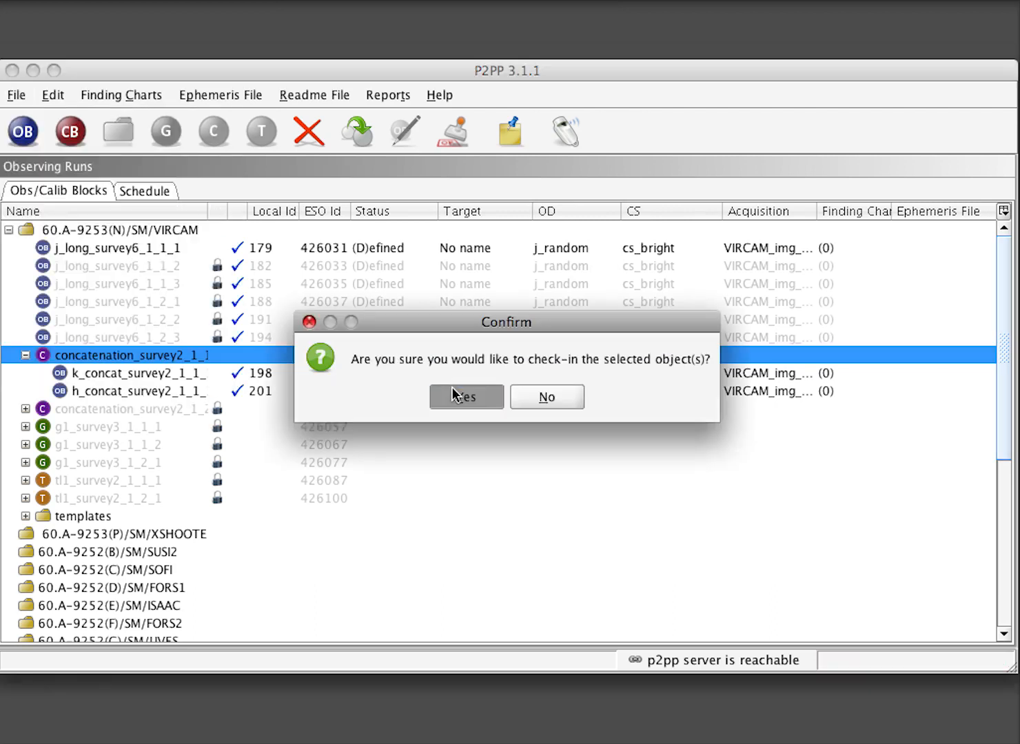
{"action": "left_click", "coordinate": [466, 396]}
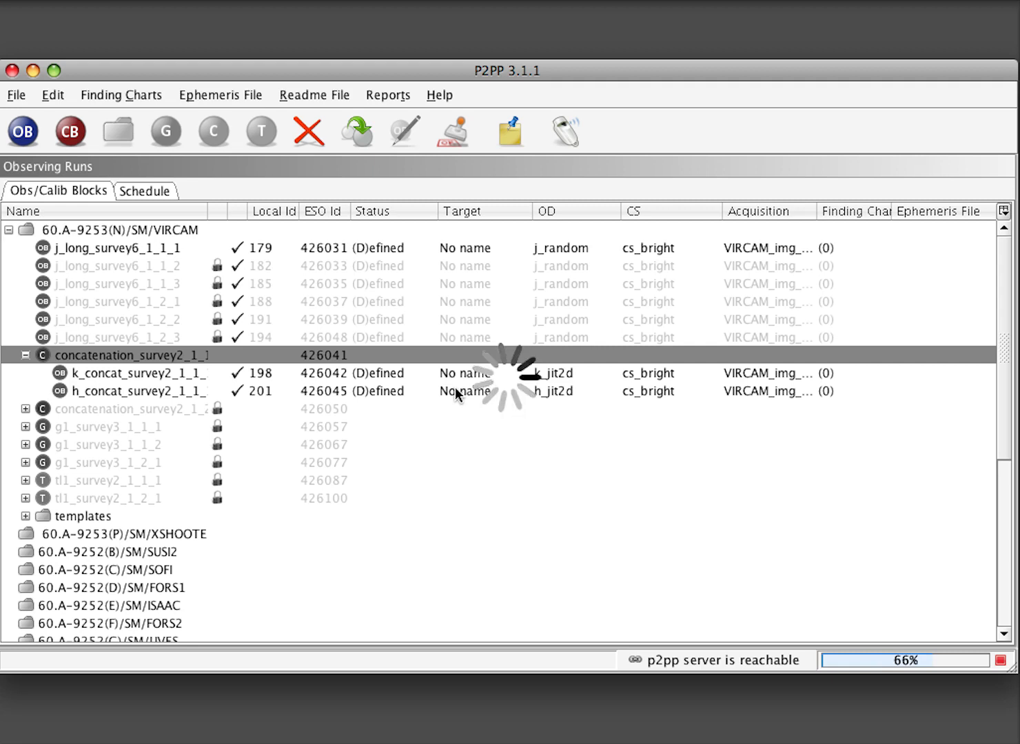
{"action": "left_click", "coordinate": [452, 131]}
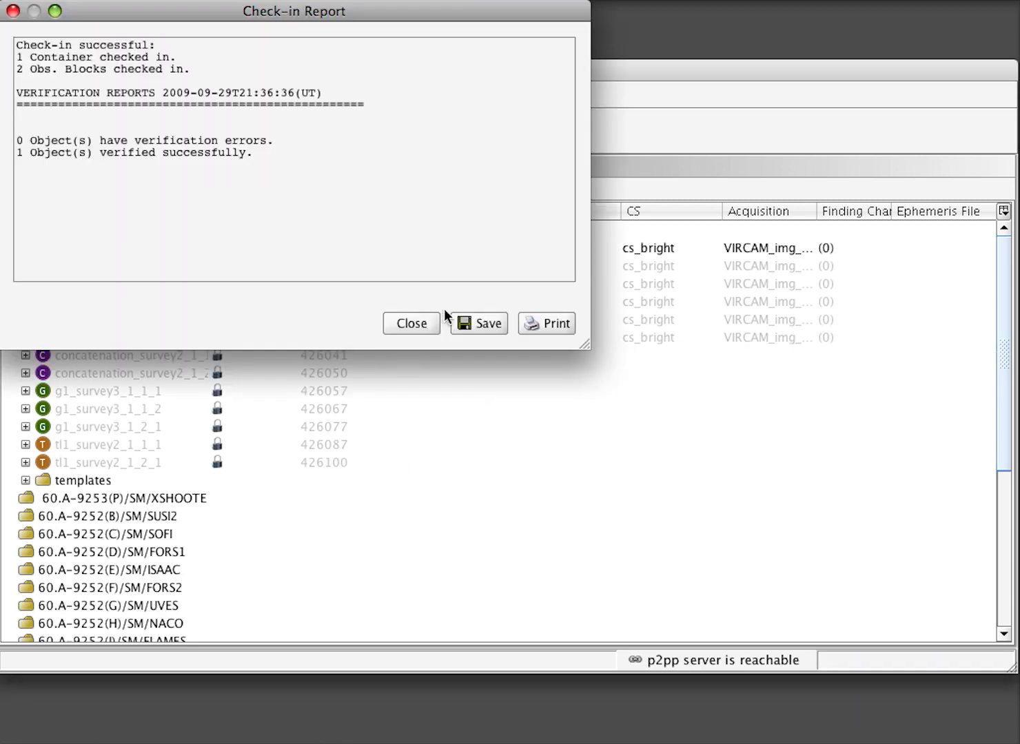
{"action": "left_click", "coordinate": [410, 323]}
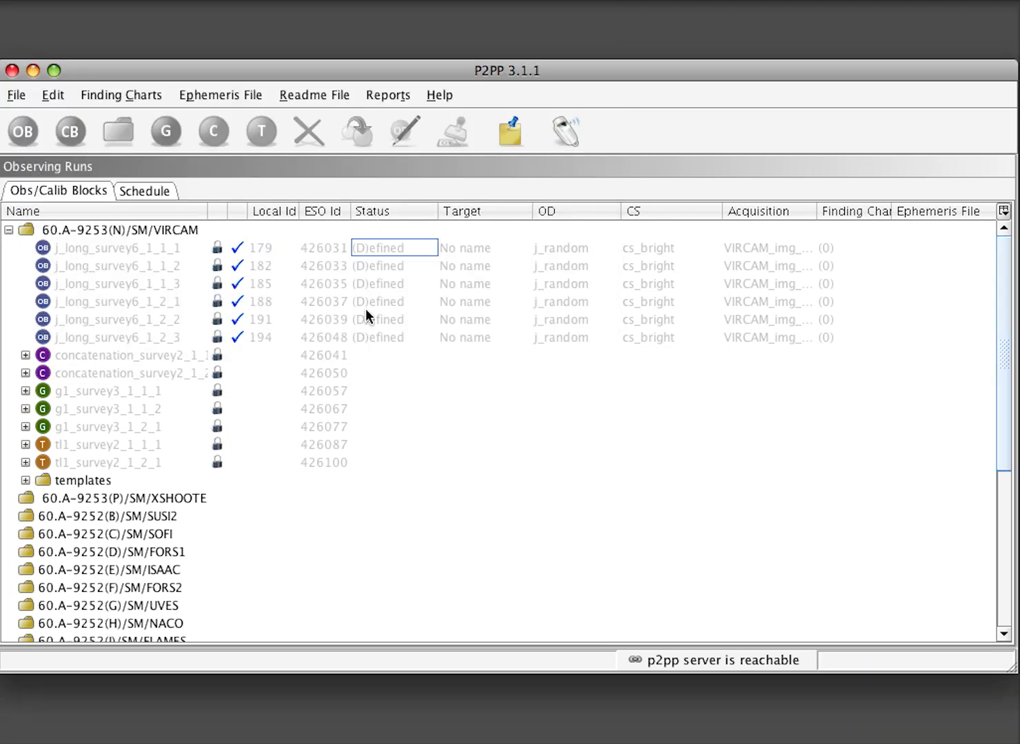
{"action": "mouse_move", "coordinate": [420, 307]}
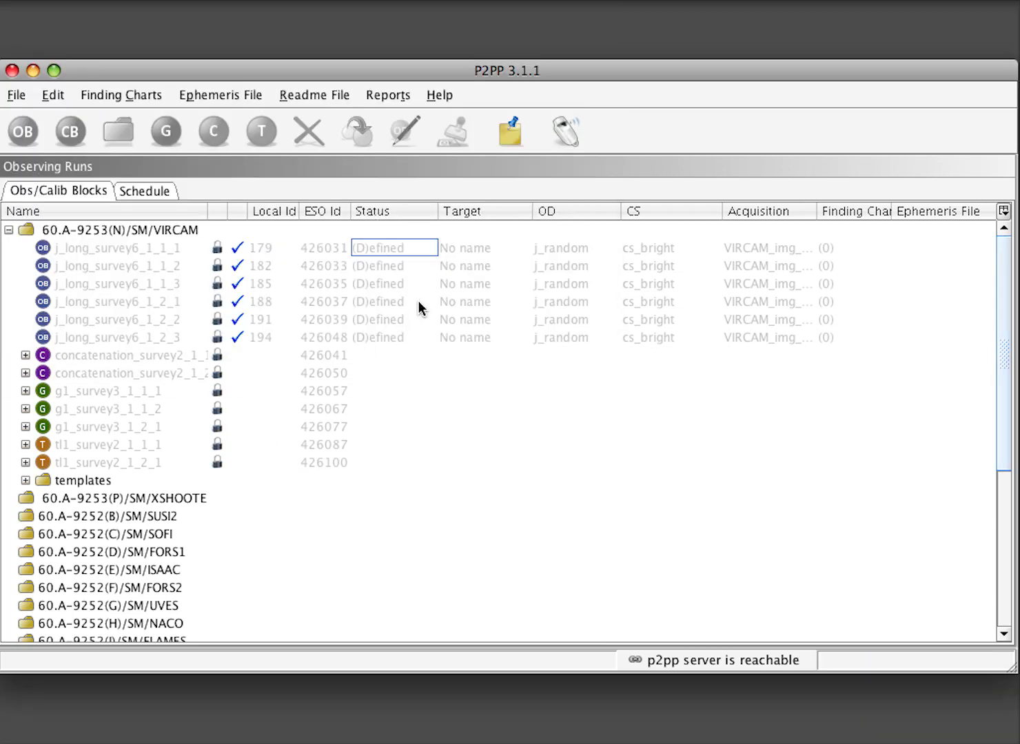
Select the 60.A-9253(N)/SM/VIRCAM run and submit the observing run, notifying USD
{"action": "left_click", "coordinate": [110, 229]}
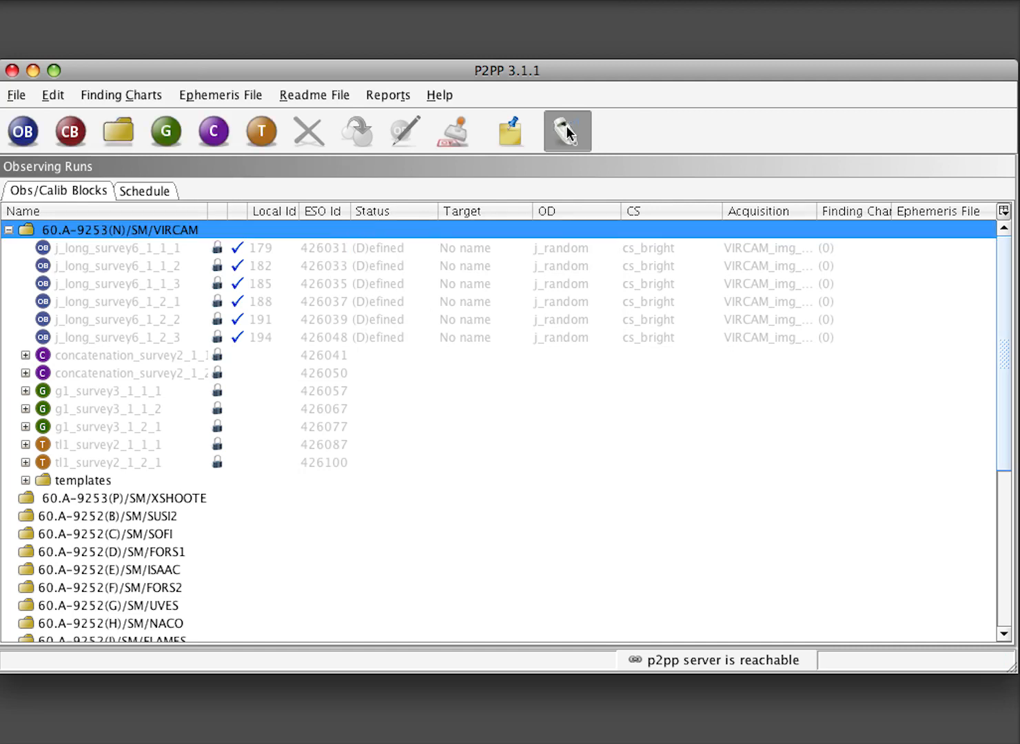
{"action": "left_click", "coordinate": [567, 131]}
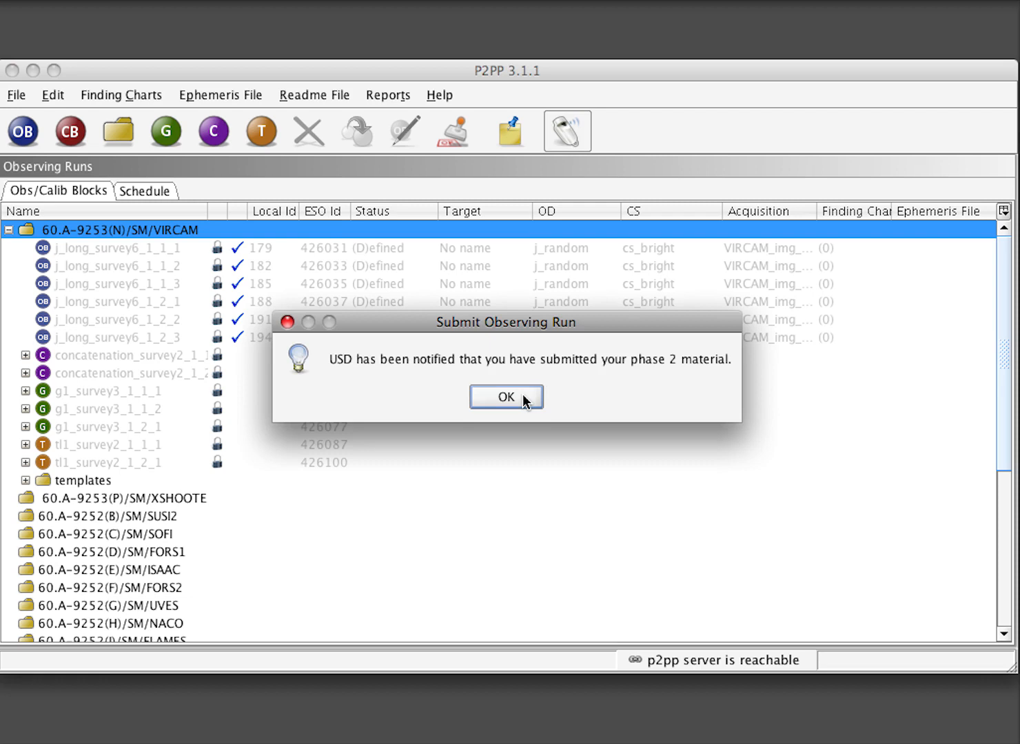
{"action": "left_click", "coordinate": [506, 396]}
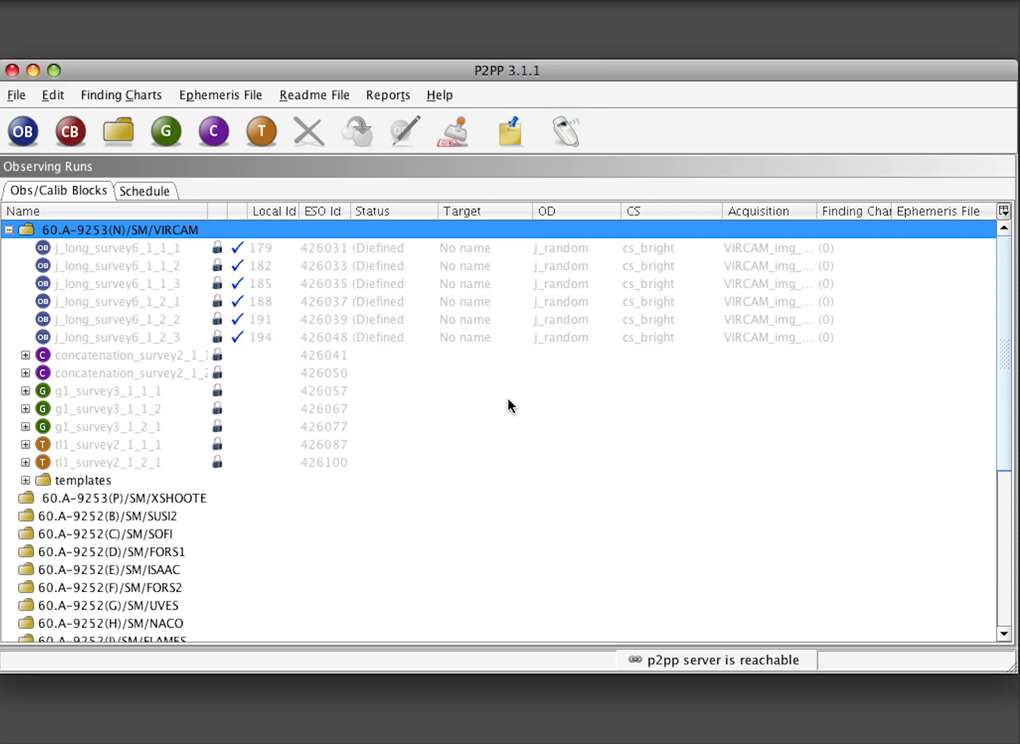